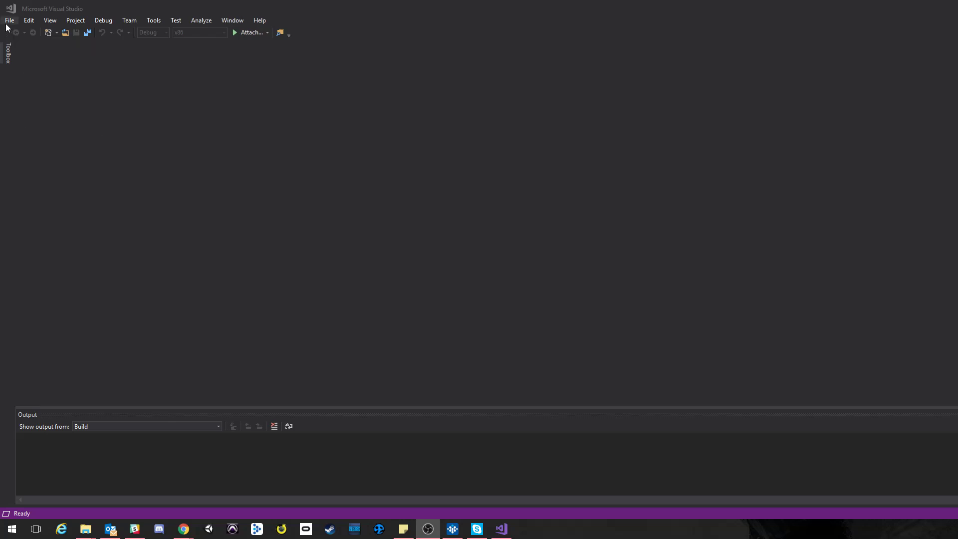
mouse_move(96, 30)
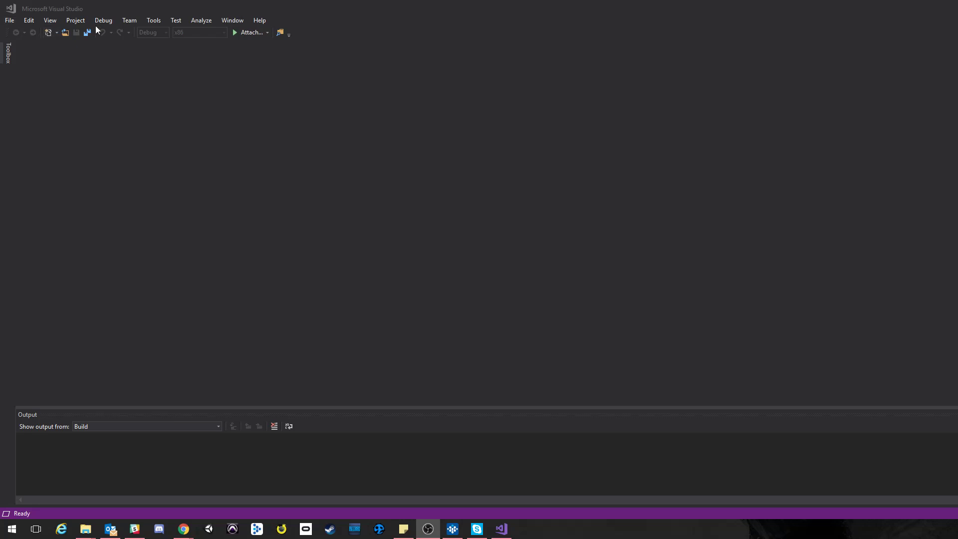
mouse_move(79, 14)
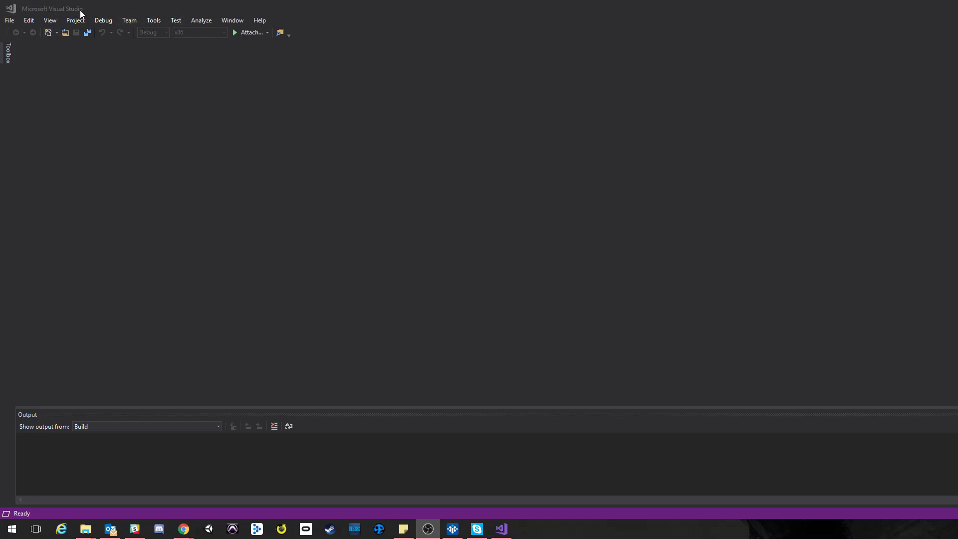
mouse_move(296, 42)
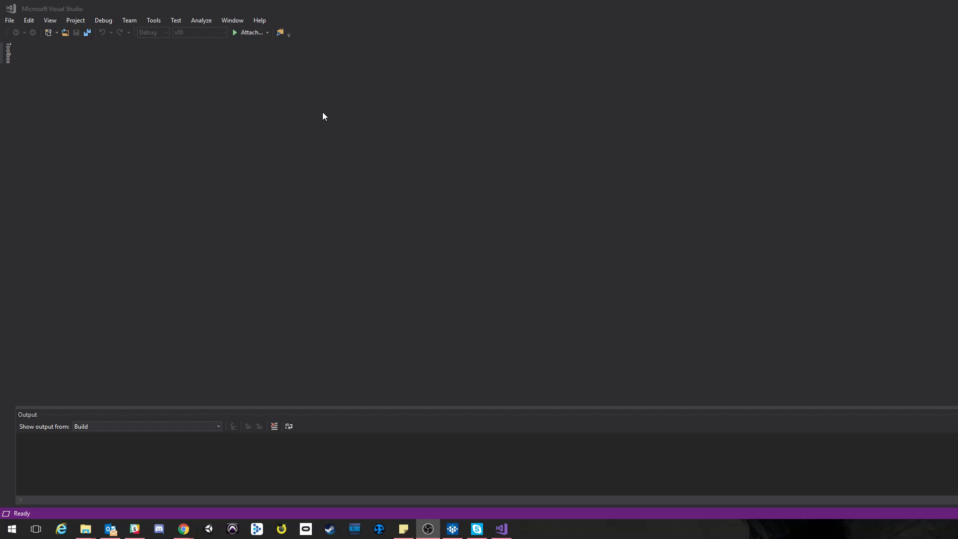
mouse_move(286, 204)
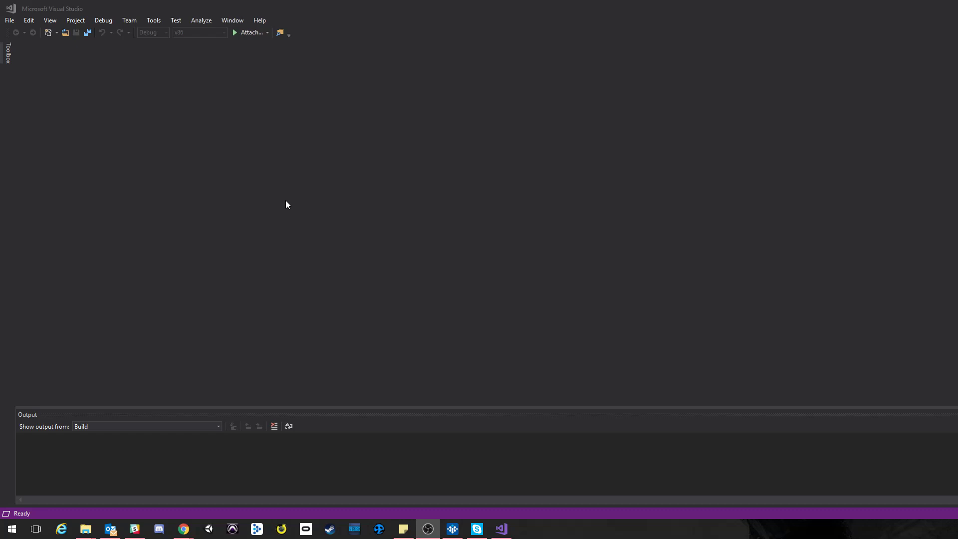
mouse_move(50, 20)
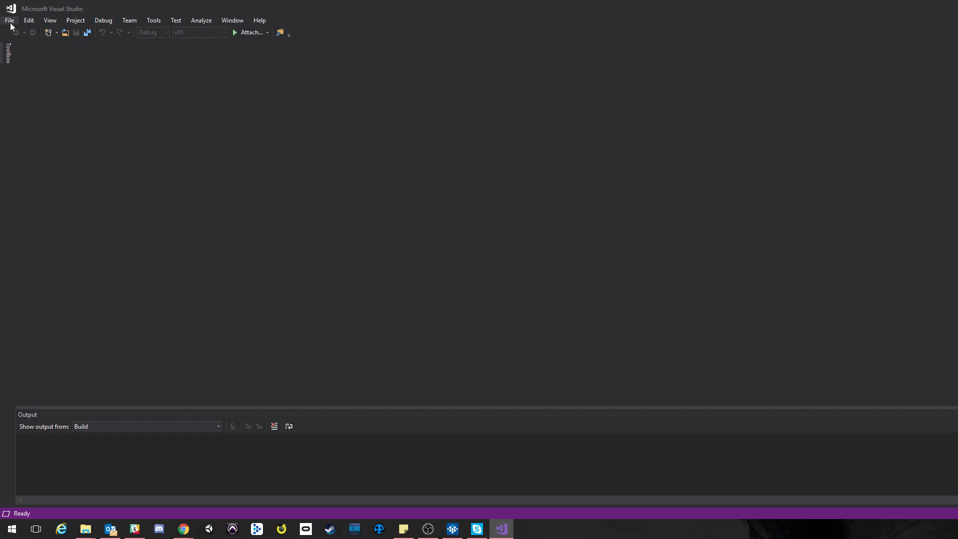
Step: Open the New Project dialog from the File menu
left_click(9, 20)
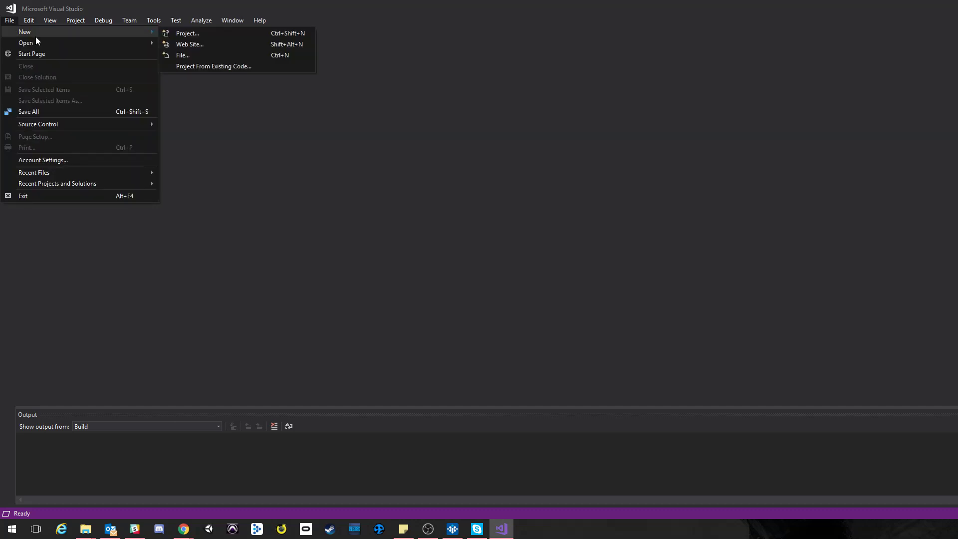
mouse_move(188, 32)
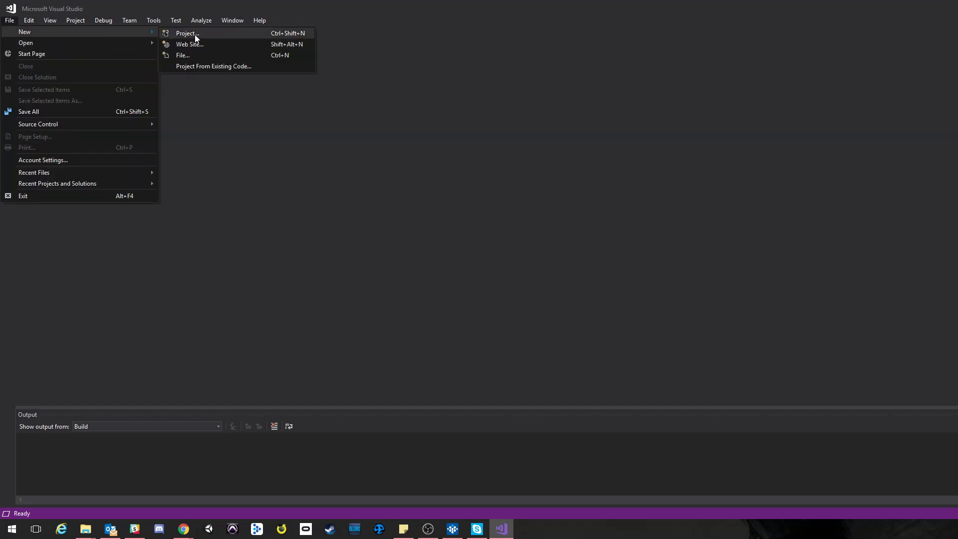
left_click(186, 33)
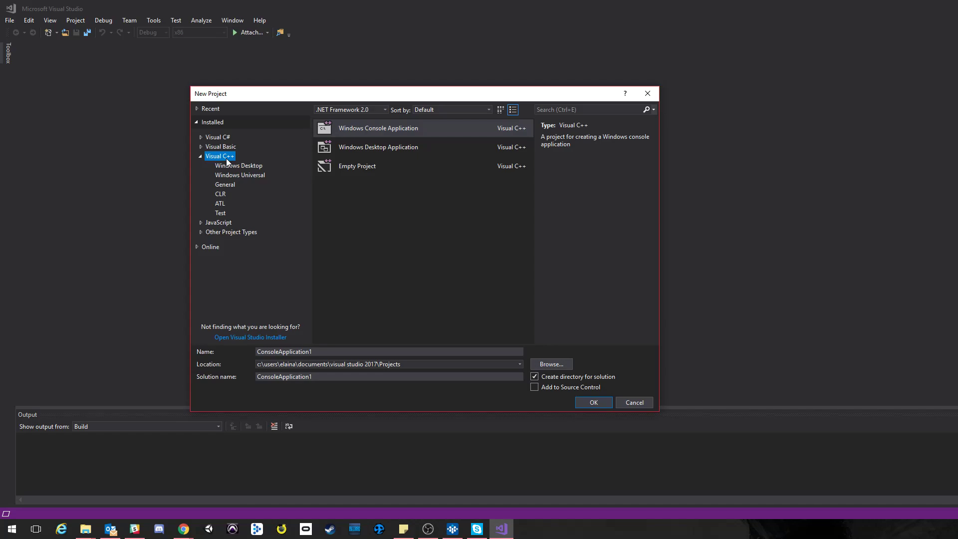
mouse_move(209, 161)
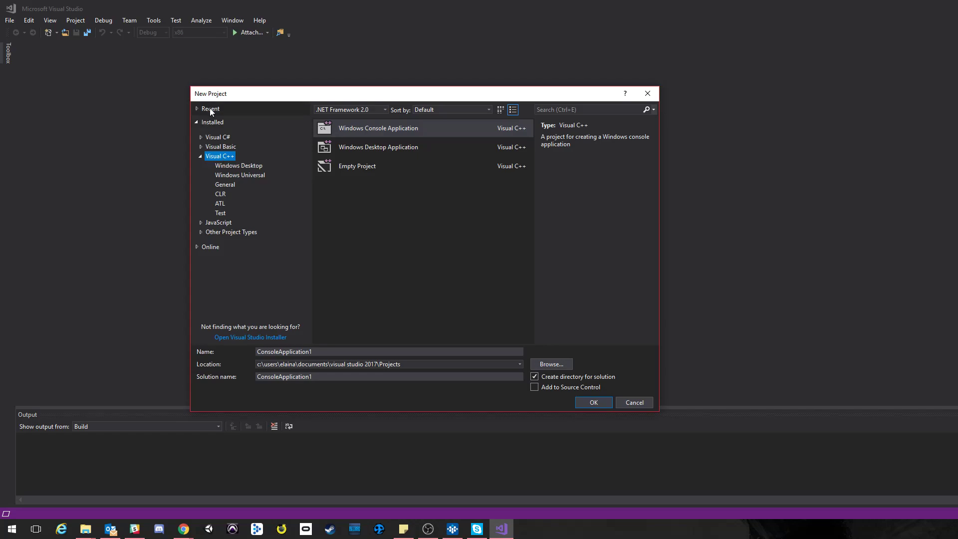
mouse_move(226, 117)
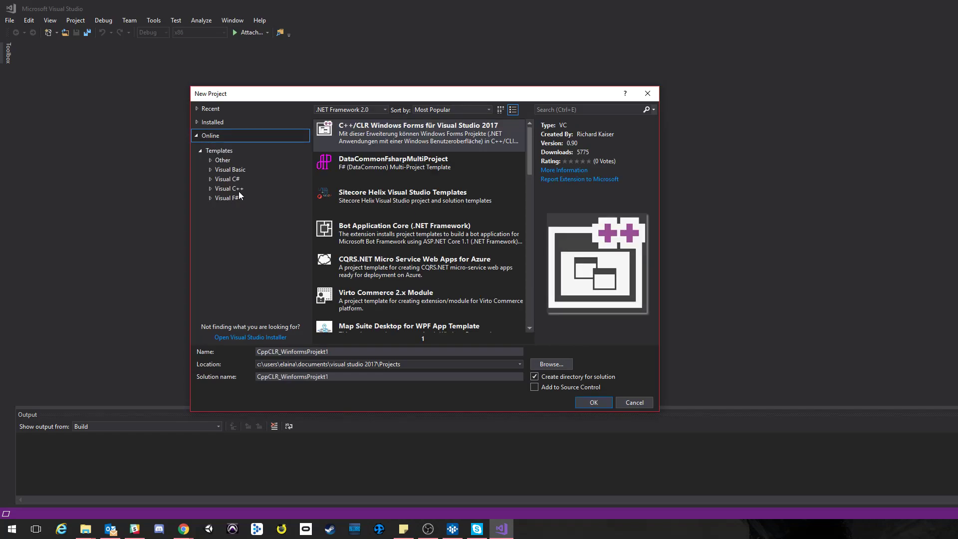
Step: Browse online Visual C++ templates, then switch back to the installed templates
left_click(228, 188)
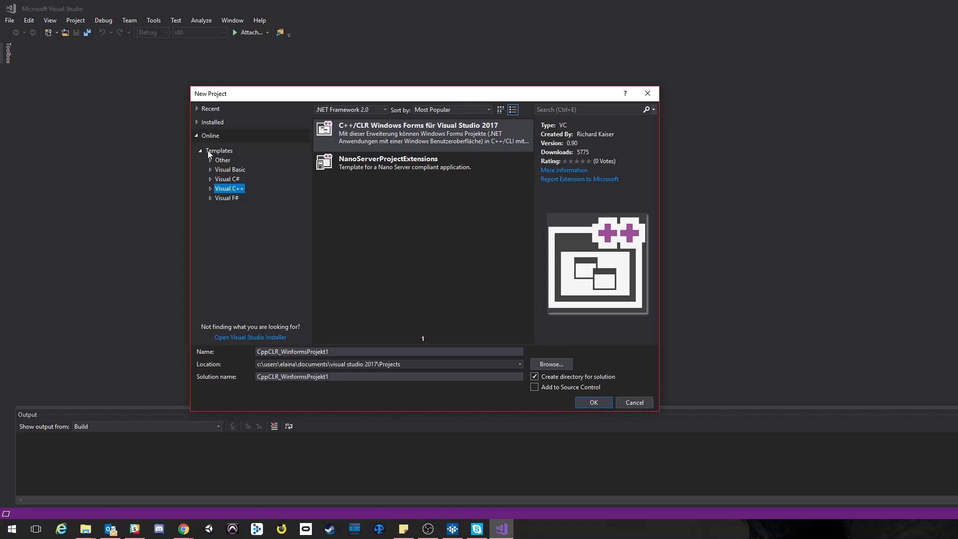
left_click(218, 150)
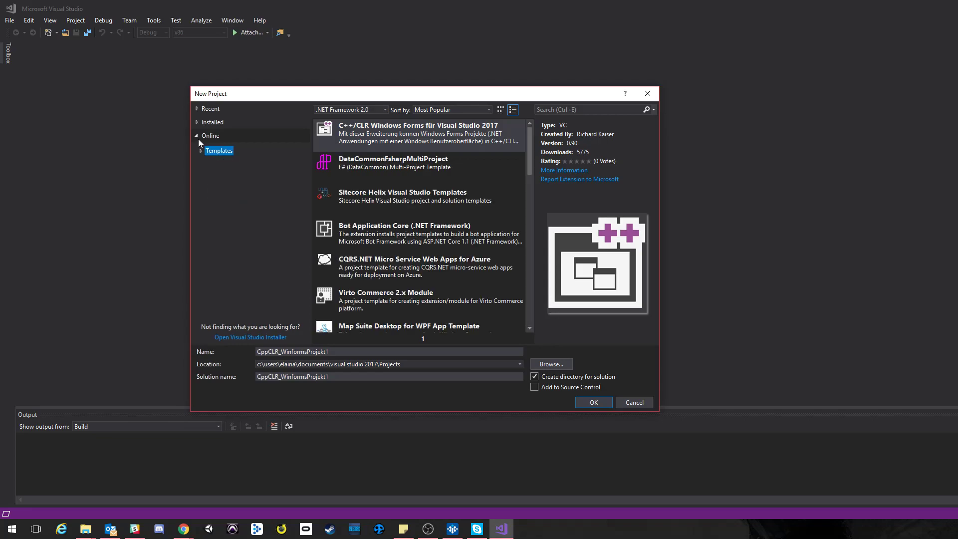
left_click(212, 122)
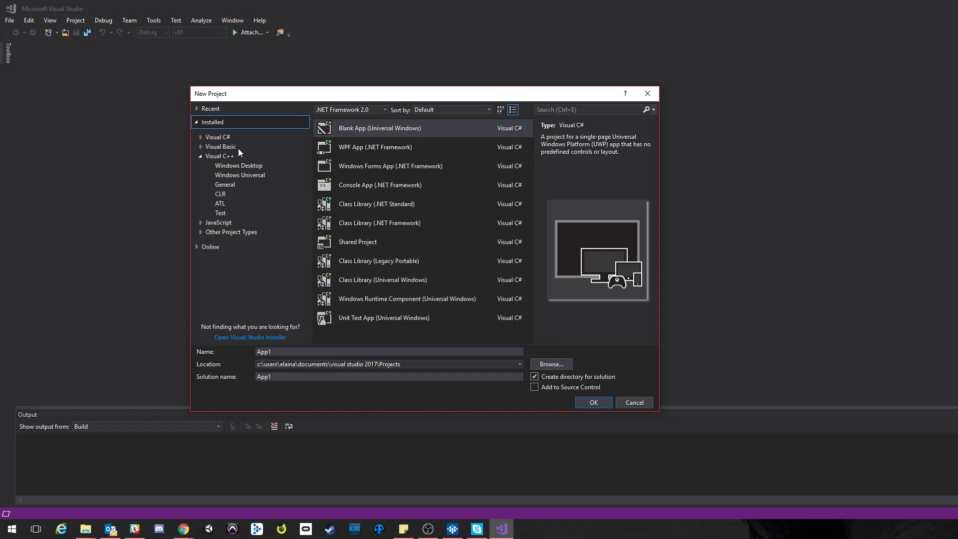
mouse_move(232, 205)
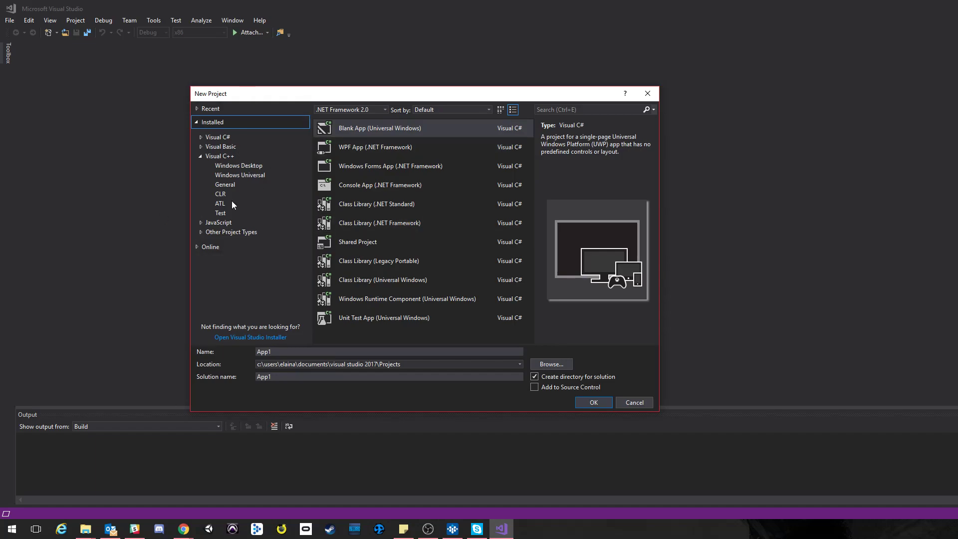
mouse_move(267, 181)
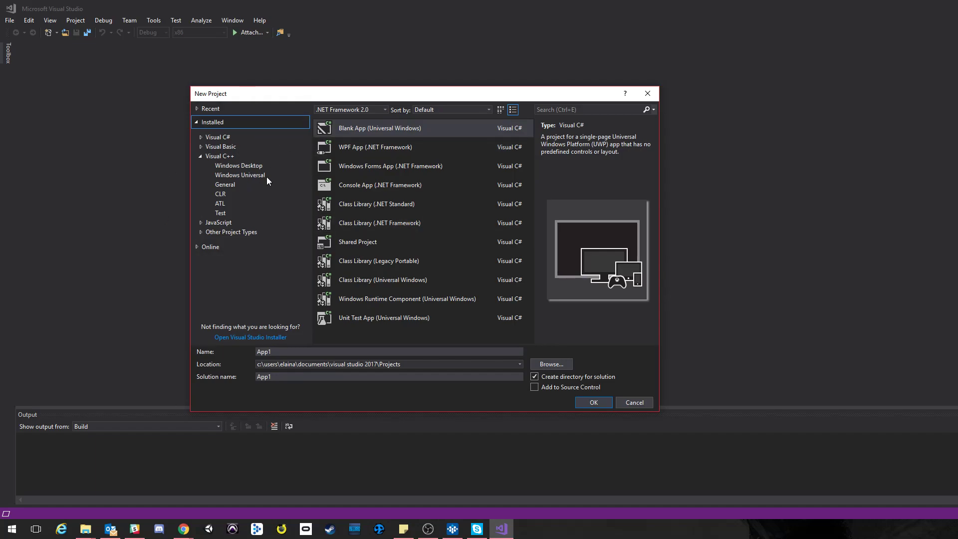
Step: Show the installed Visual C++ templates and pick Windows Console Application
left_click(220, 156)
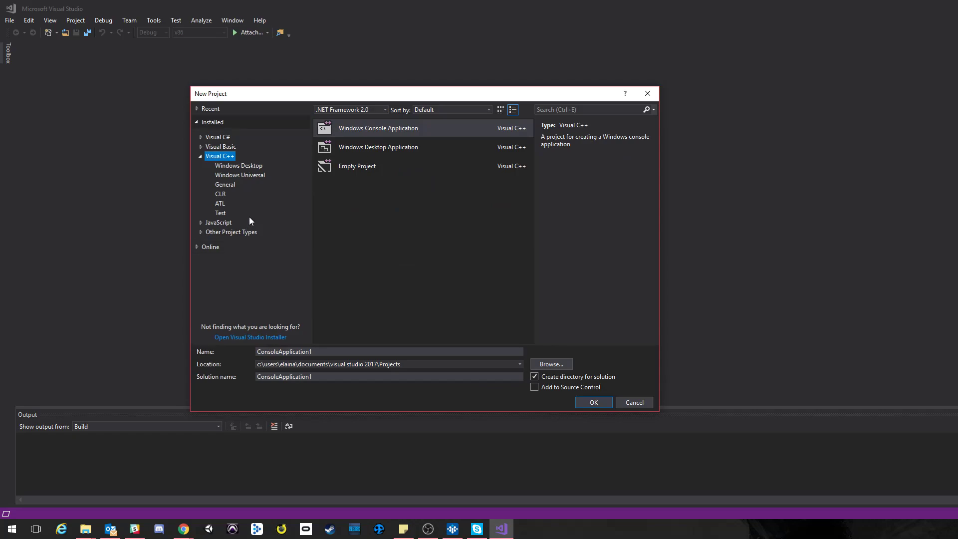
mouse_move(346, 70)
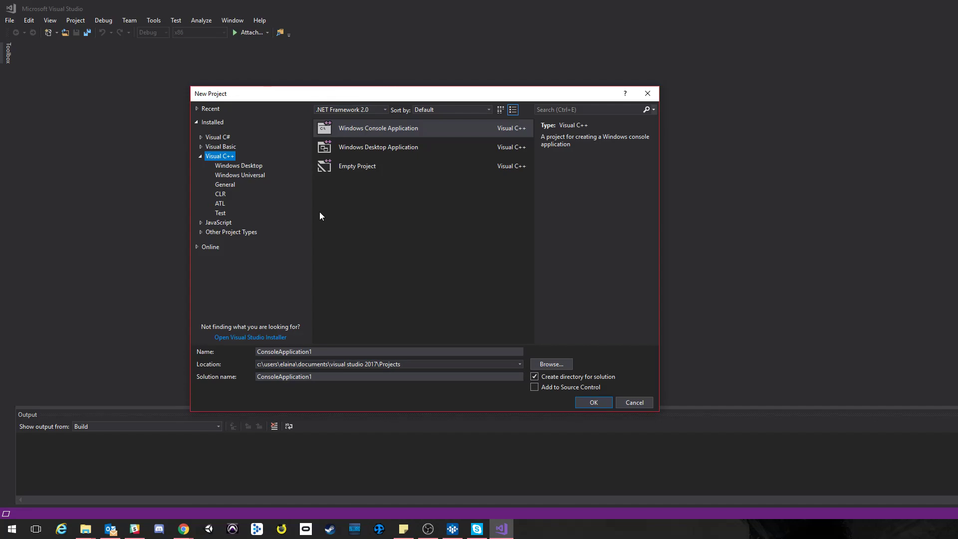
mouse_move(318, 209)
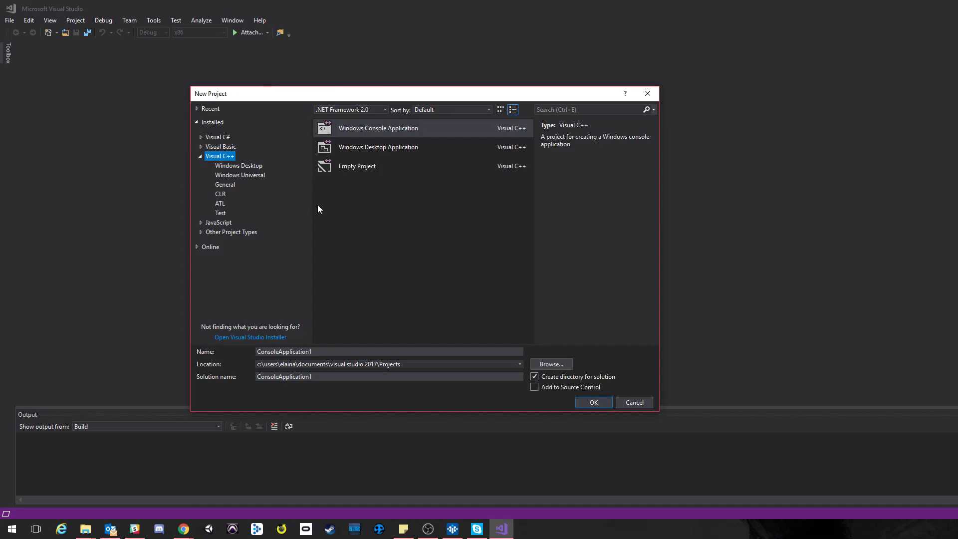
mouse_move(322, 210)
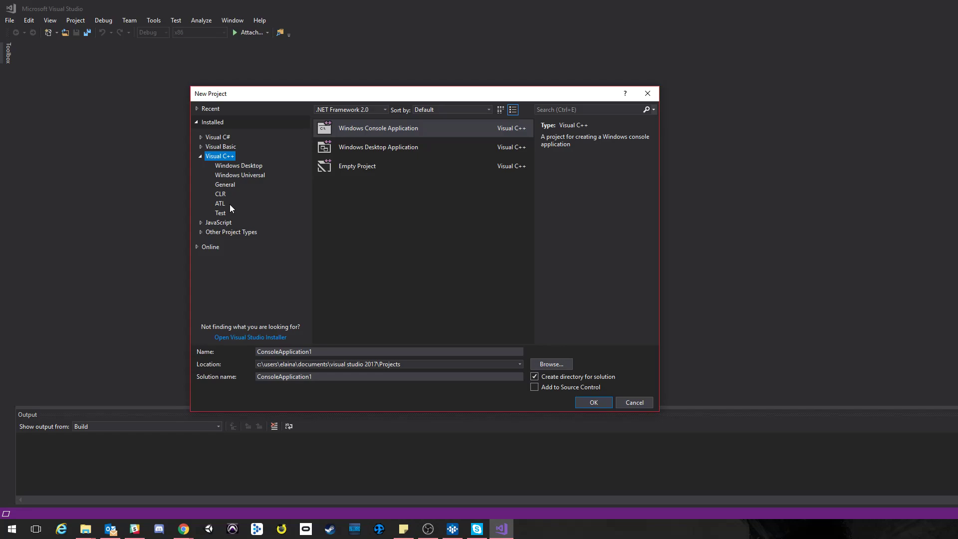
mouse_move(374, 133)
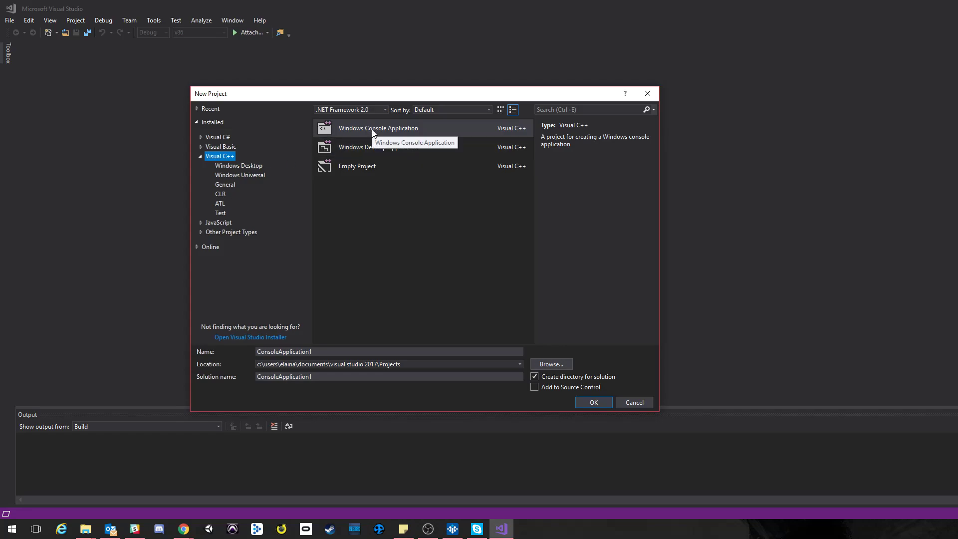
mouse_move(373, 141)
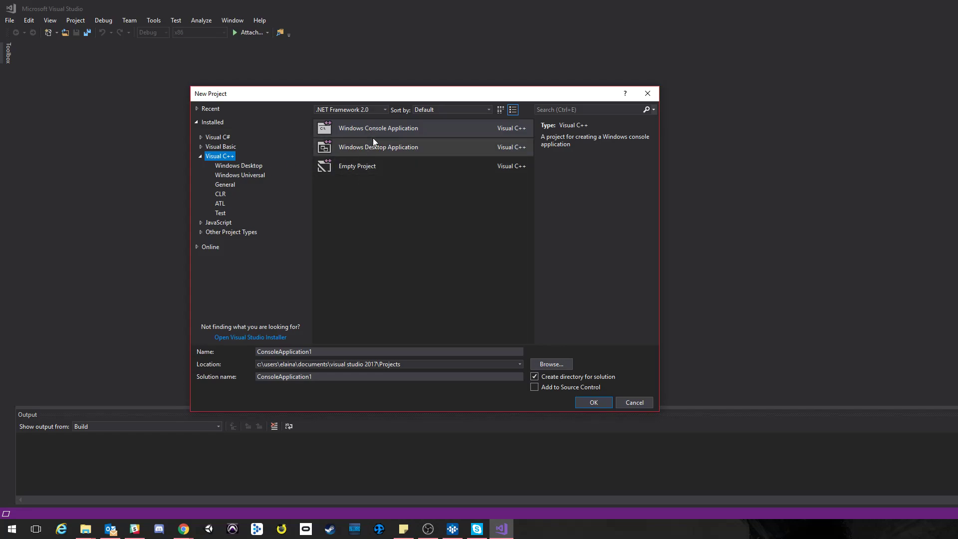
mouse_move(379, 131)
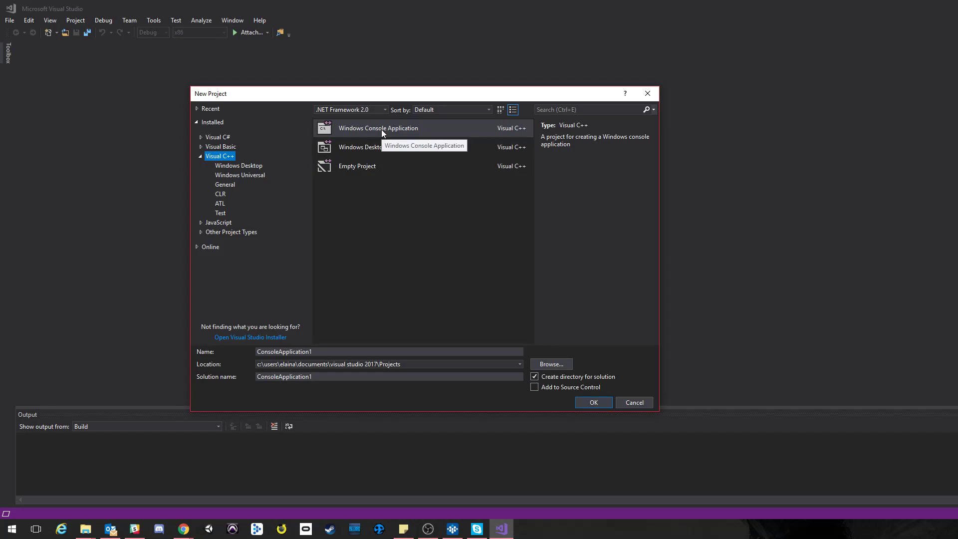
mouse_move(419, 132)
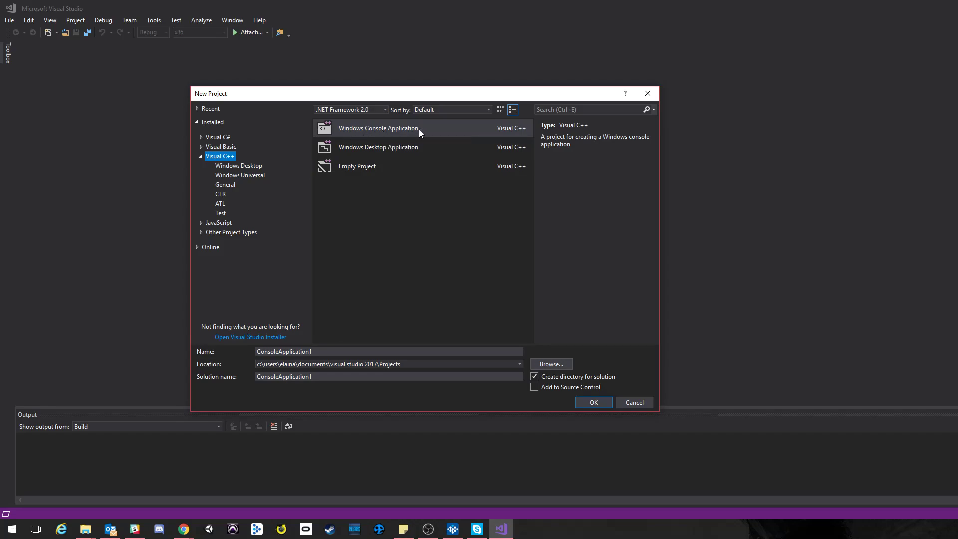
left_click(378, 127)
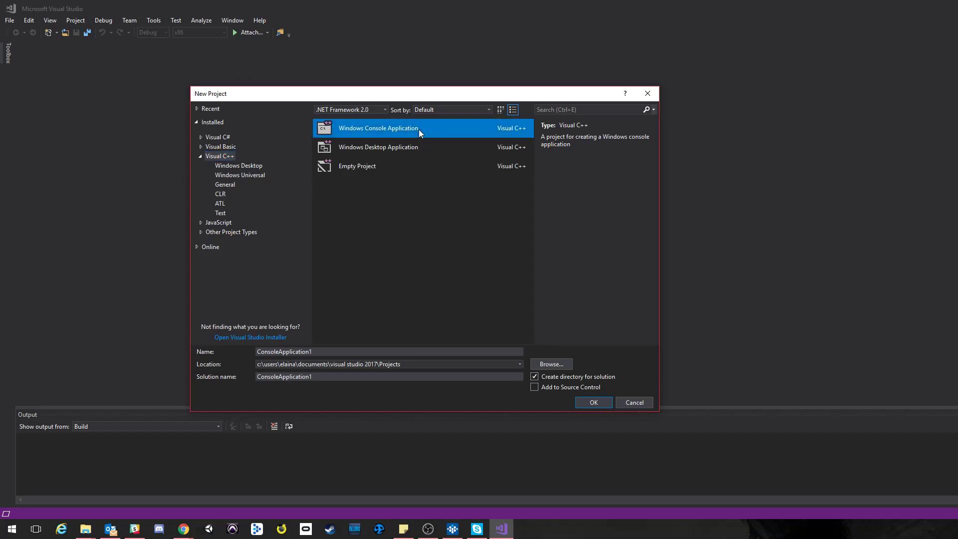
mouse_move(591, 73)
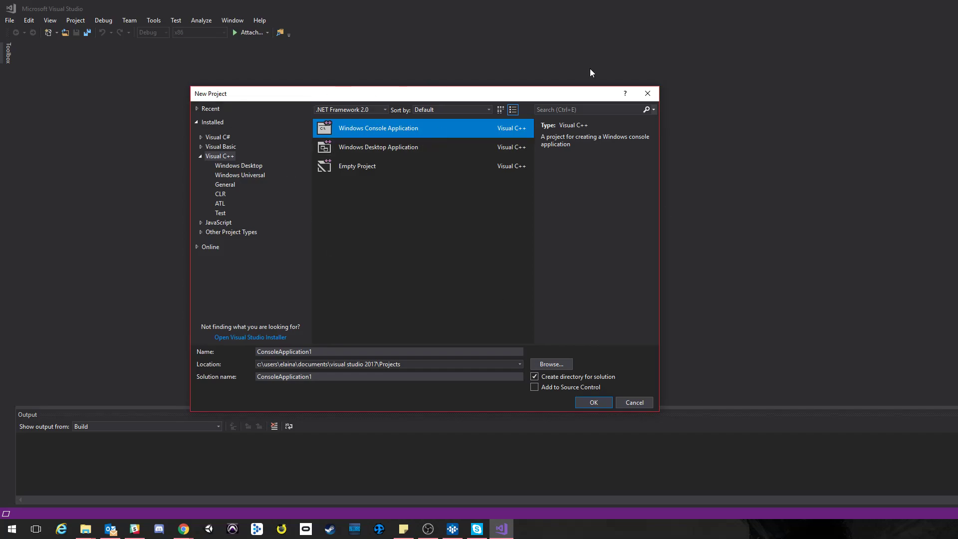
mouse_move(547, 86)
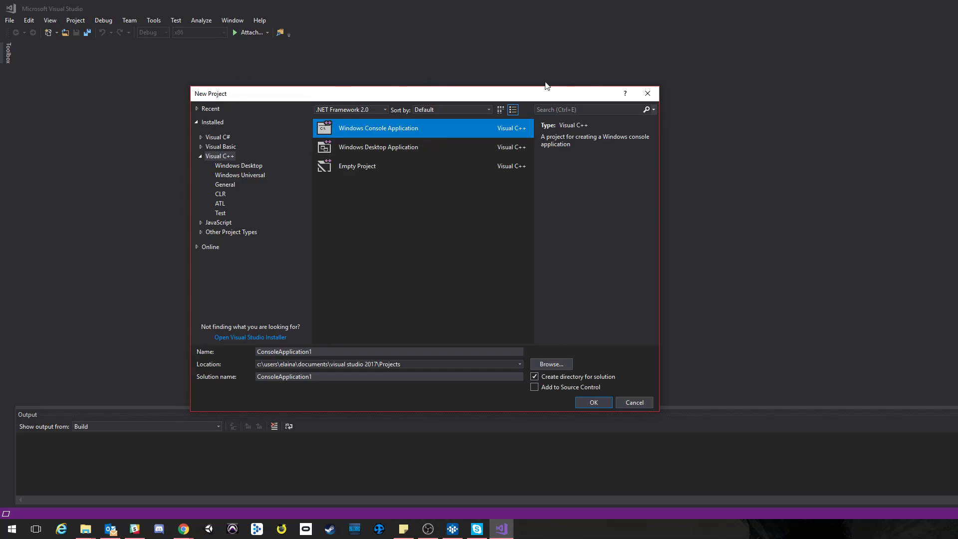
mouse_move(397, 142)
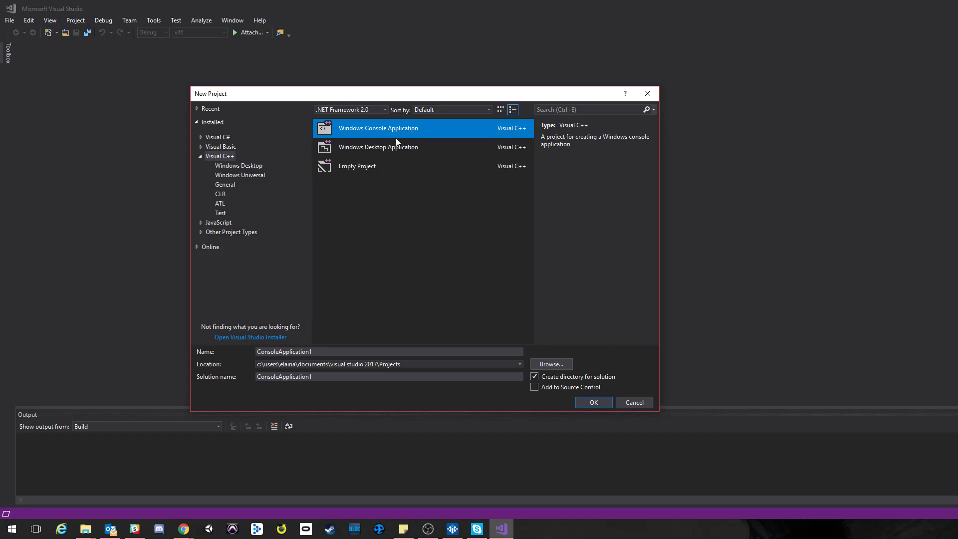
mouse_move(576, 323)
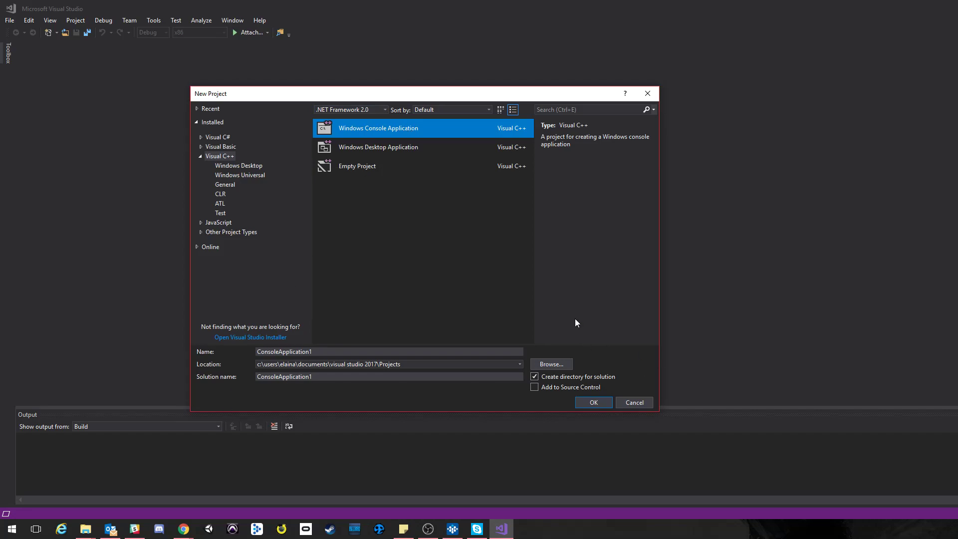
mouse_move(389, 211)
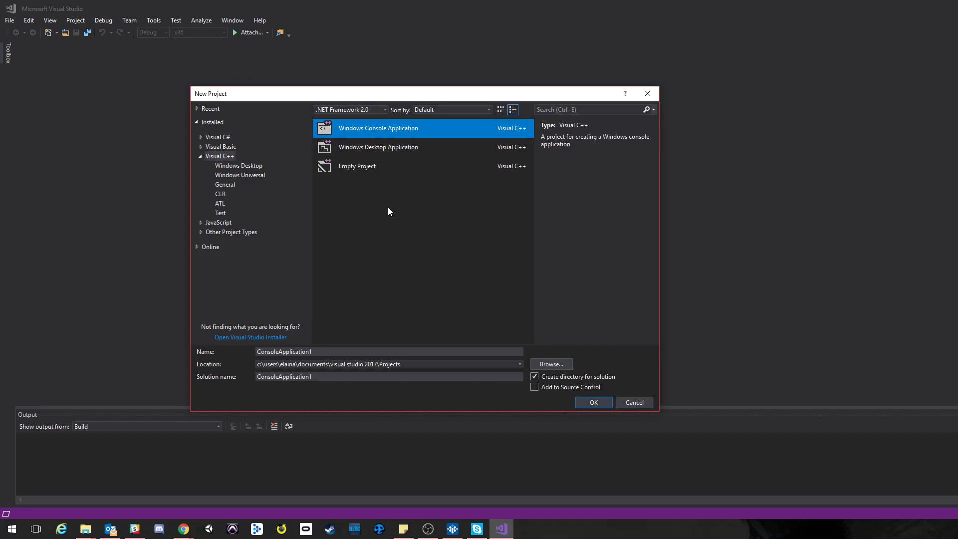
mouse_move(537, 240)
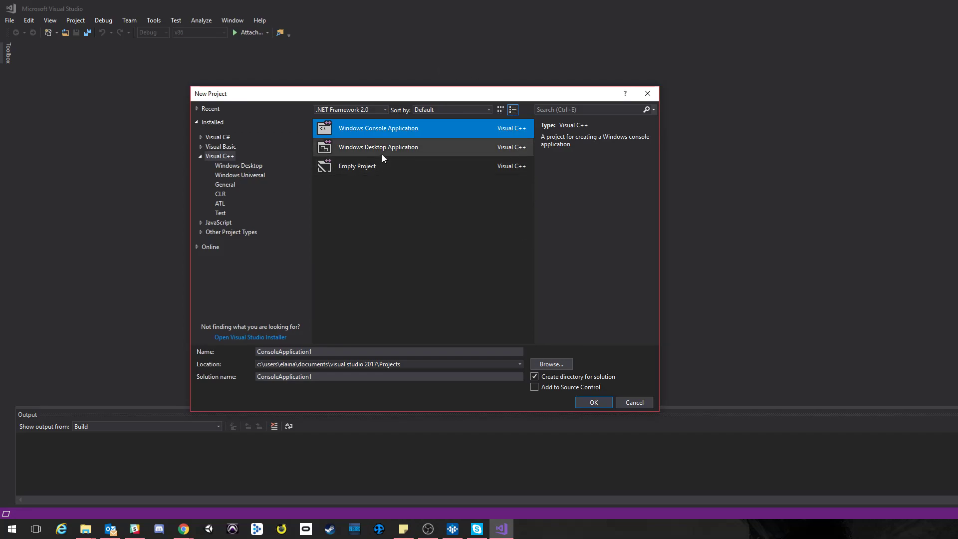
Step: Create an Empty Project template named Project1
left_click(357, 166)
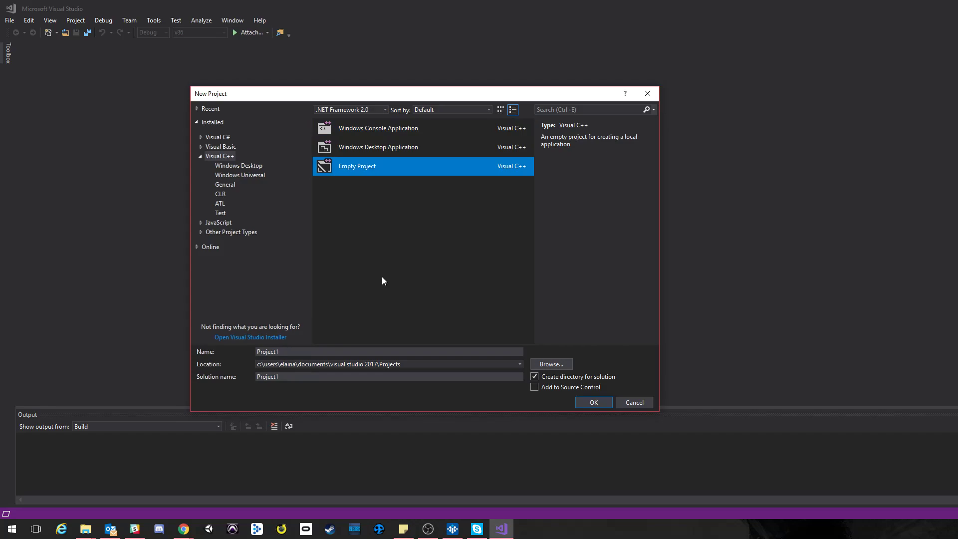
mouse_move(320, 277)
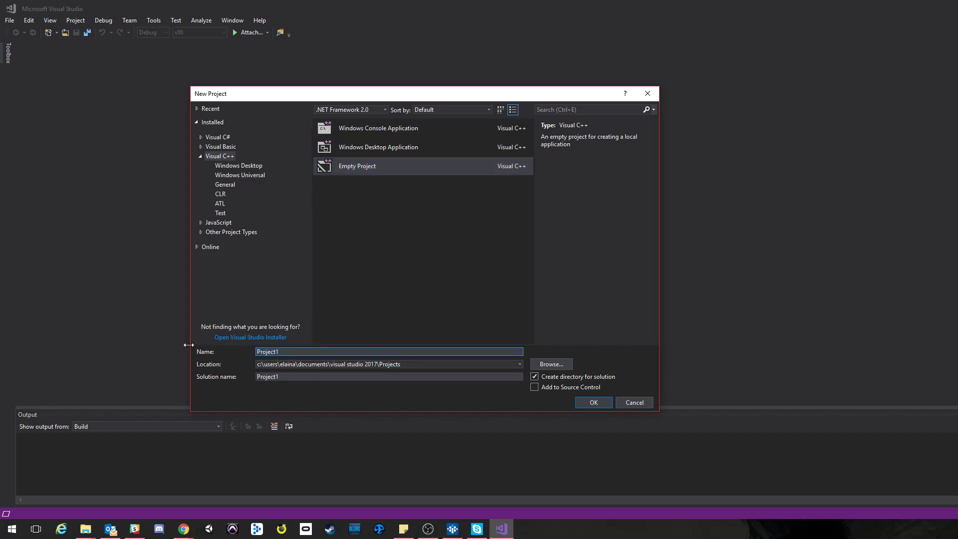
left_click(281, 351)
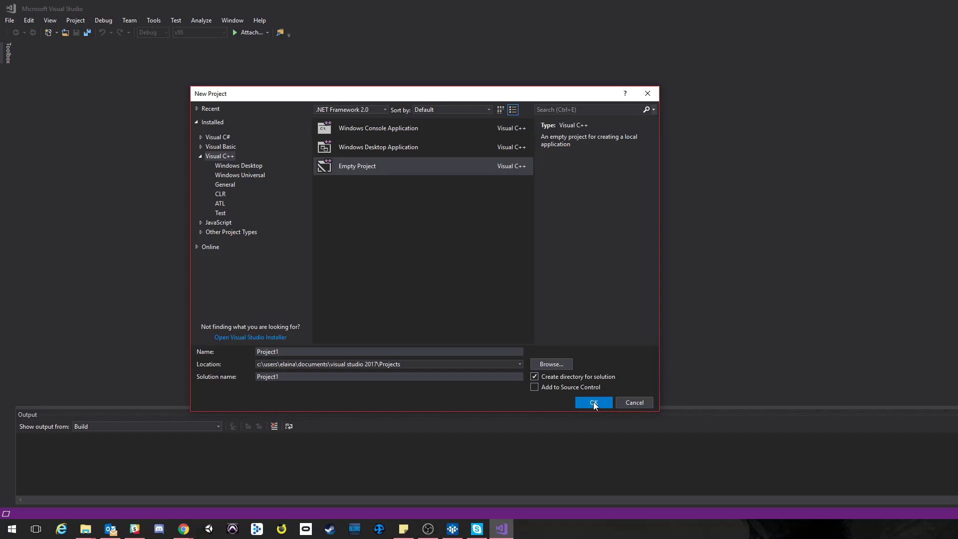
left_click(592, 402)
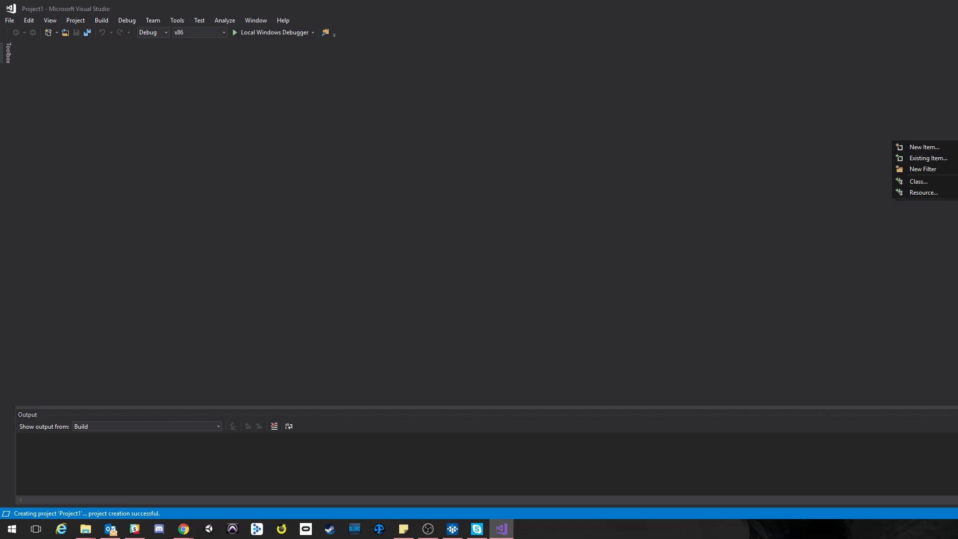
Step: Add a new C++ source file, TimPryor_Assignment1.cpp, to Project1
left_click(924, 147)
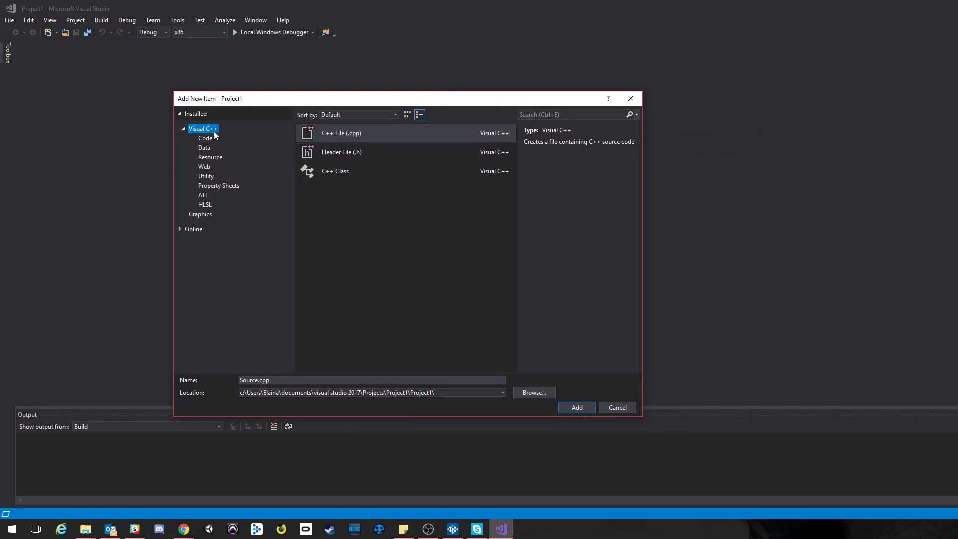
mouse_move(324, 142)
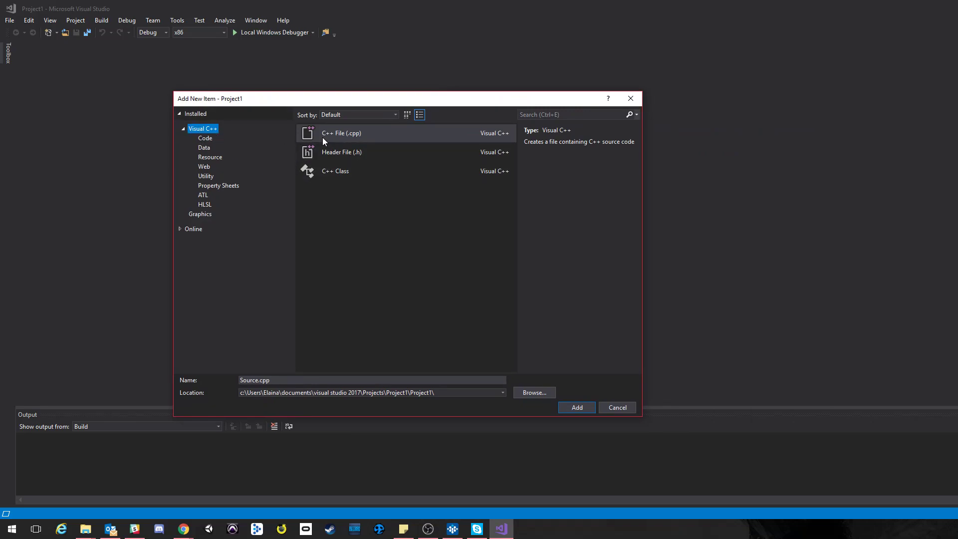
left_click(340, 132)
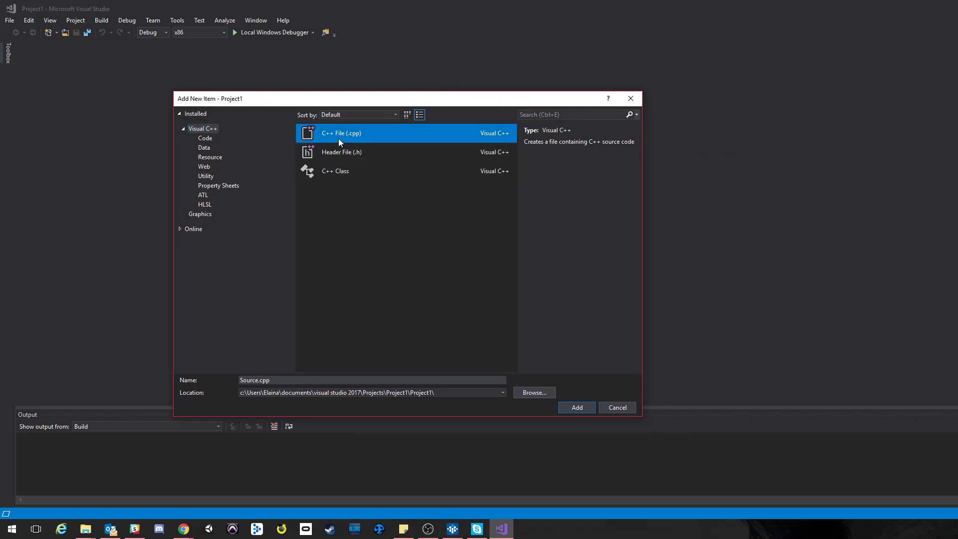
left_click(373, 392)
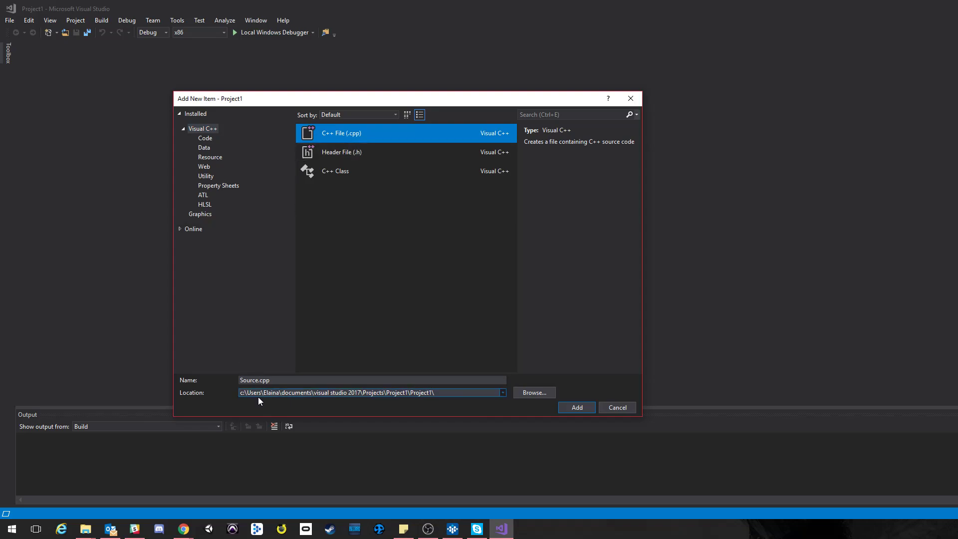
left_click(372, 379)
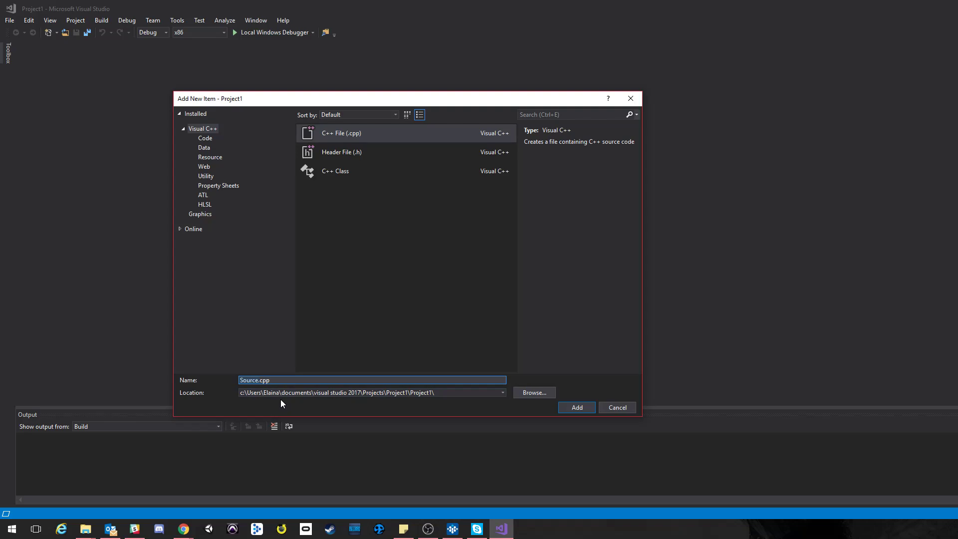
type("timcpp")
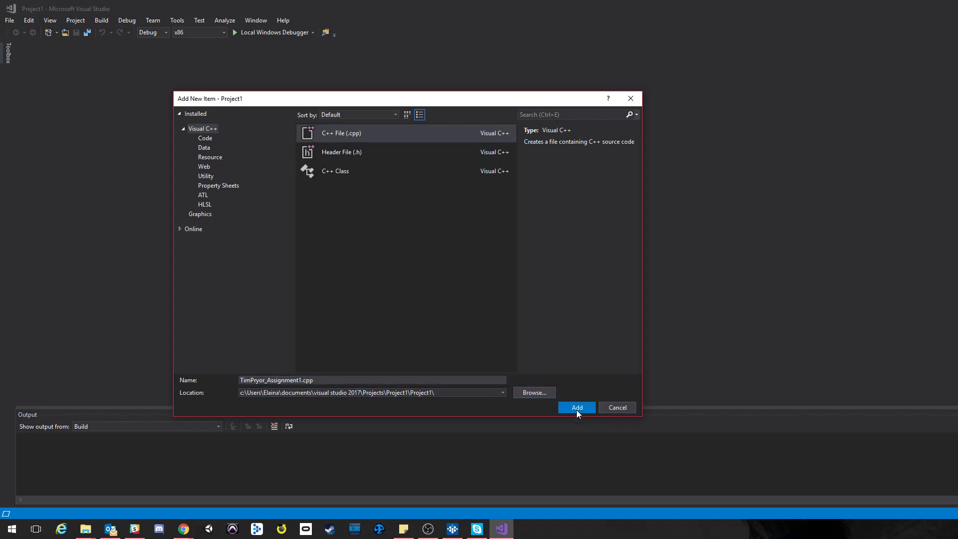
left_click(575, 407)
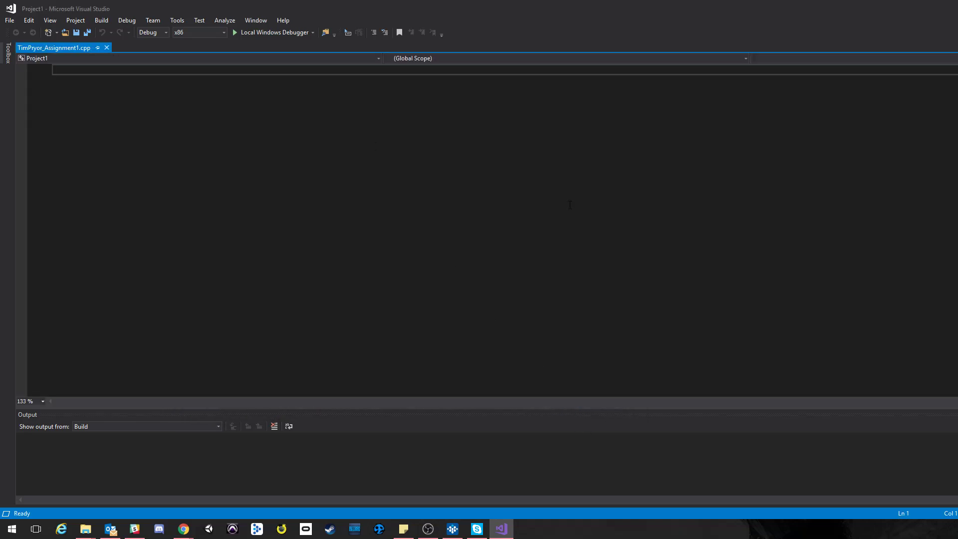
mouse_move(344, 194)
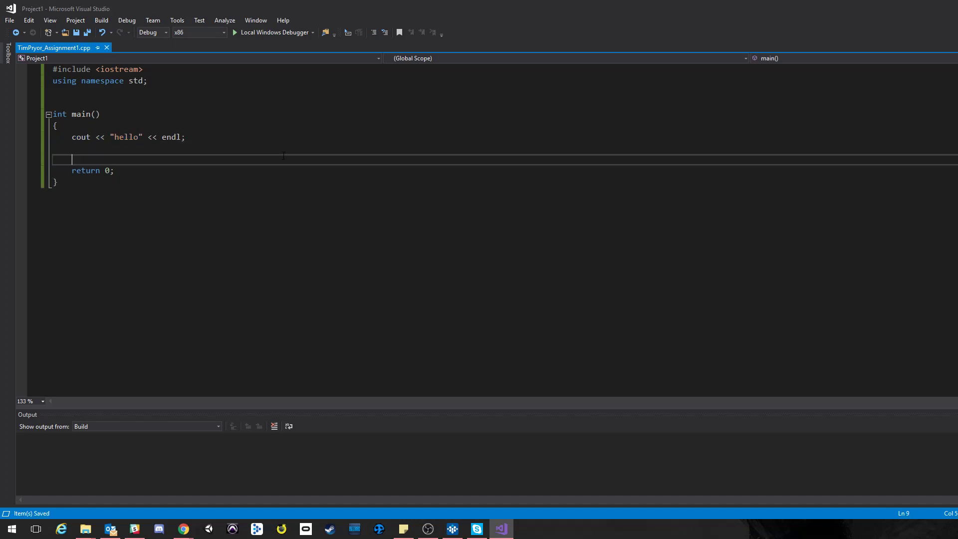
mouse_move(628, 258)
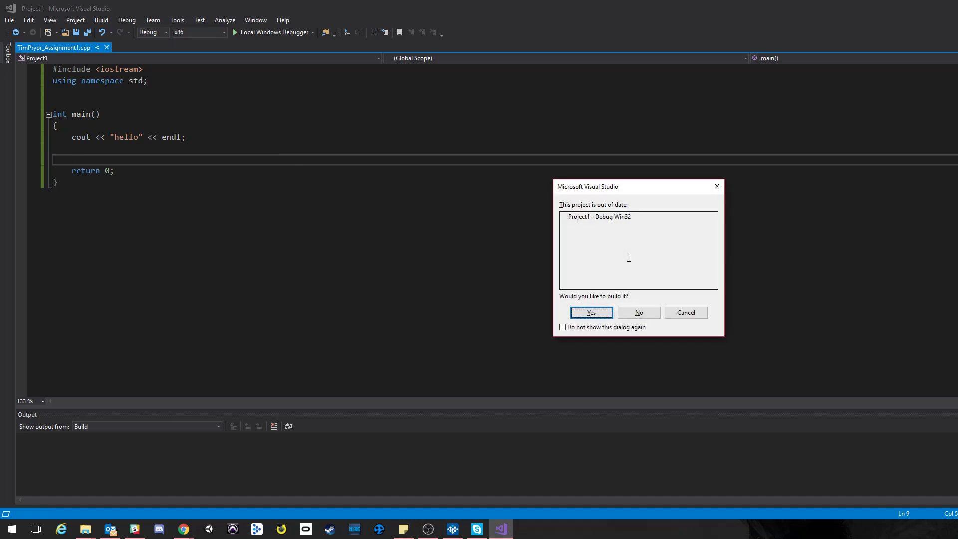
Step: Confirm building the out-of-date Project1, then return to the editor
left_click(590, 312)
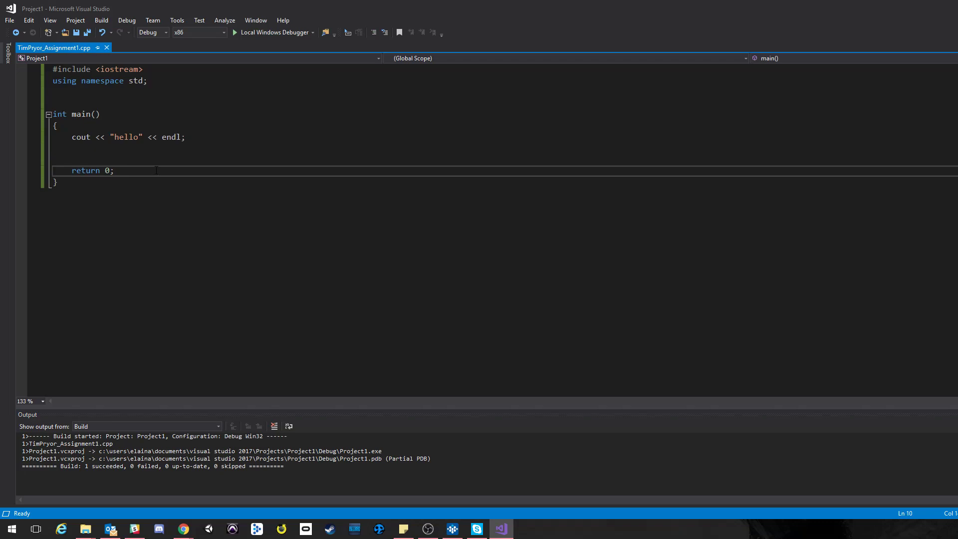
left_click(128, 160)
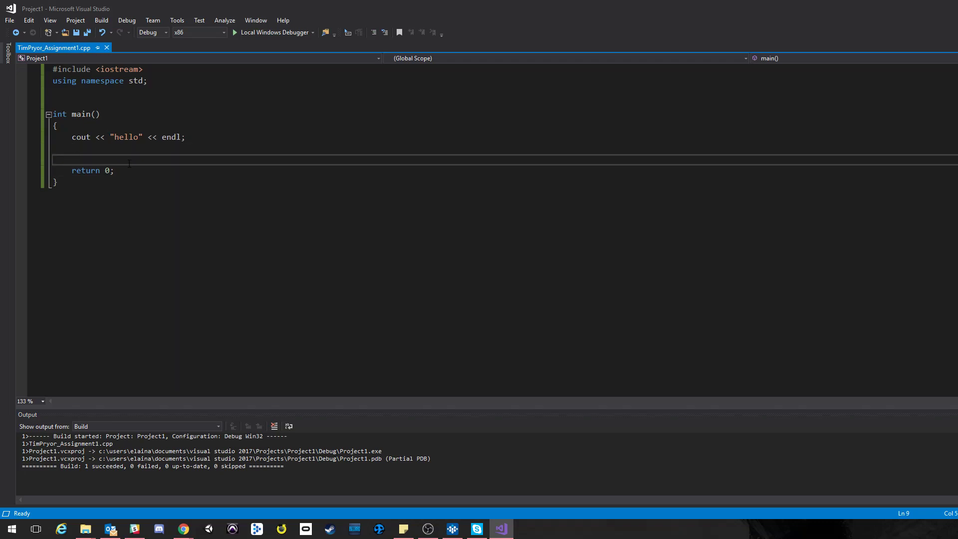
Step: Add a system("pause") call before return 0 in main
type("system")
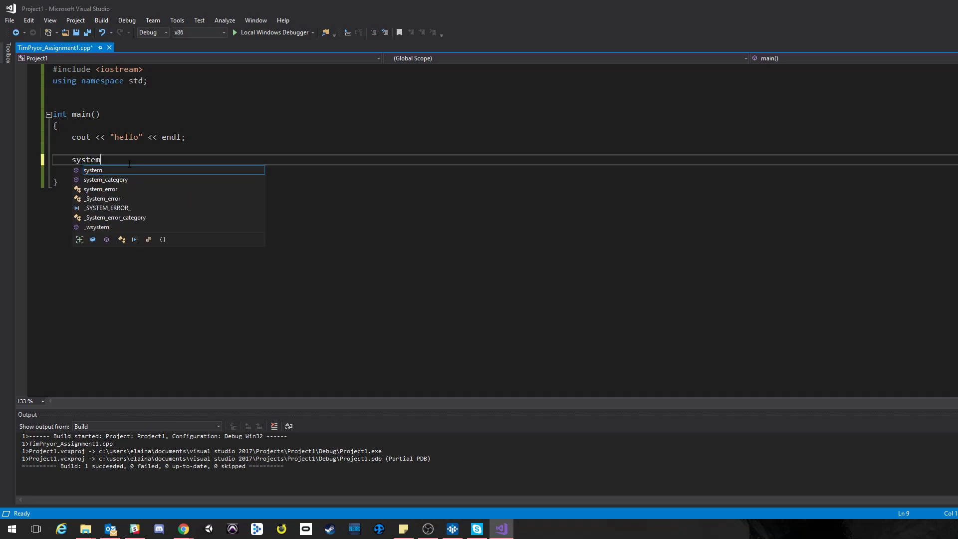
type("()")
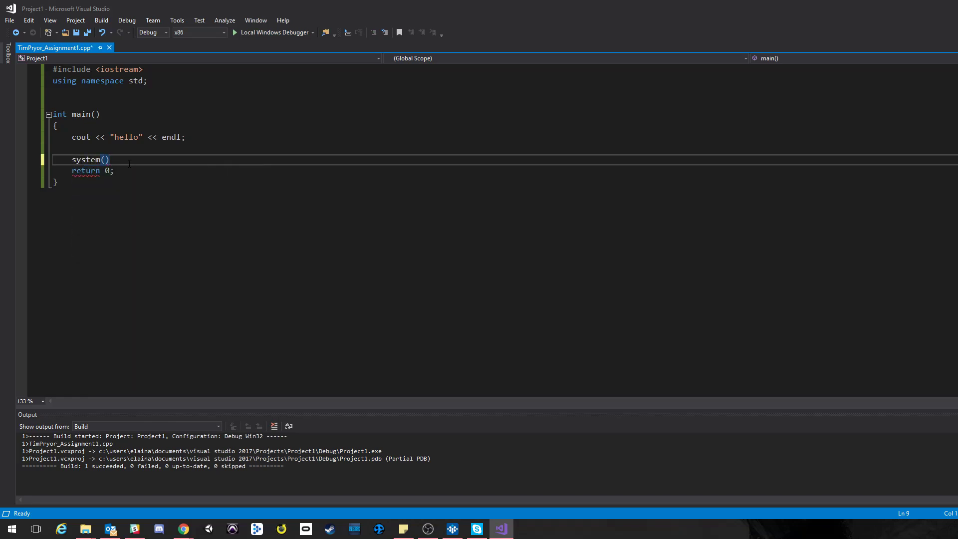
type("\"pauis\"")
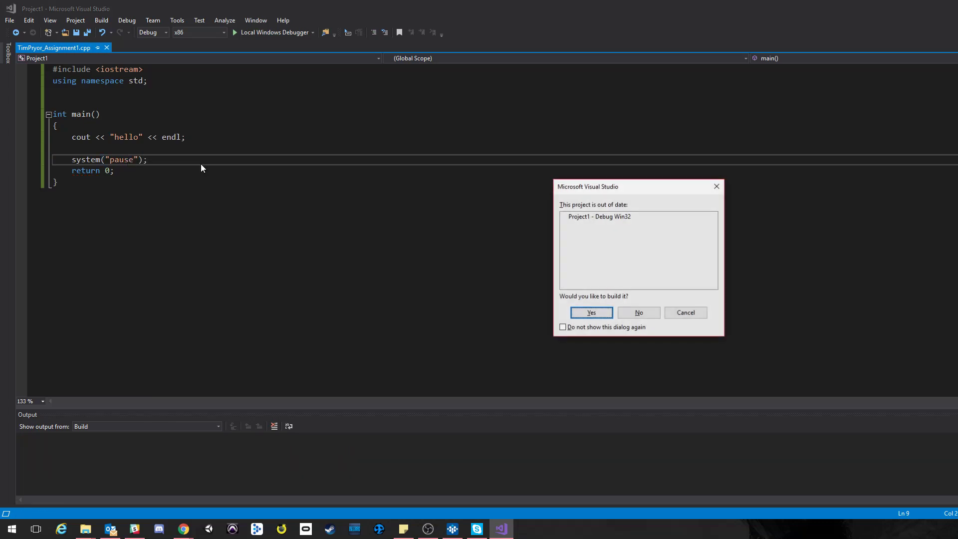
Step: Rebuild and run the program, then dismiss the paused console after it prints hello
left_click(590, 313)
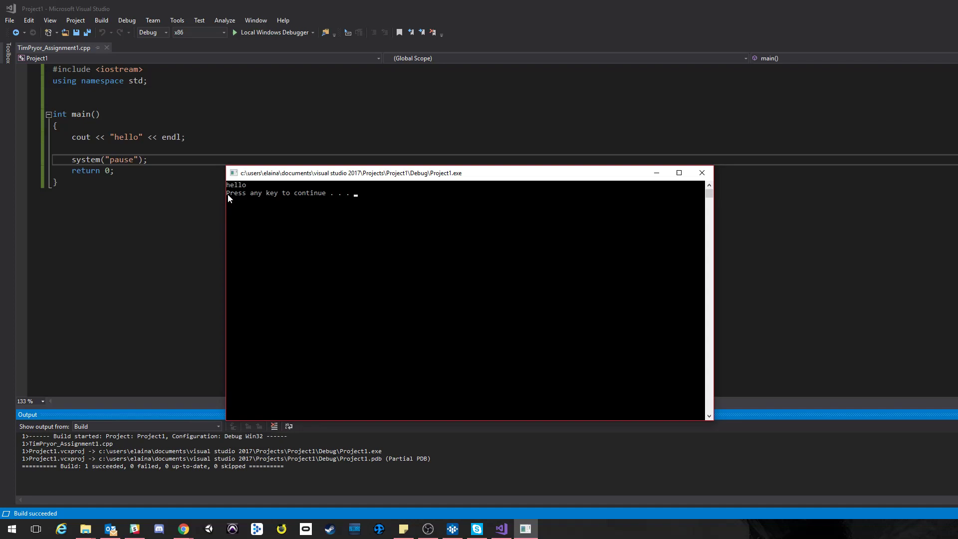
key("enter")
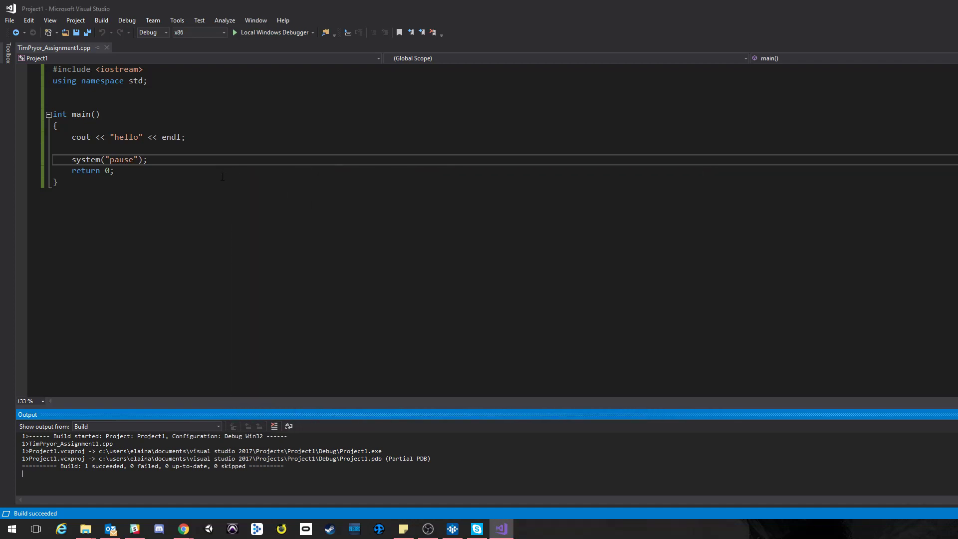
double_click(120, 159)
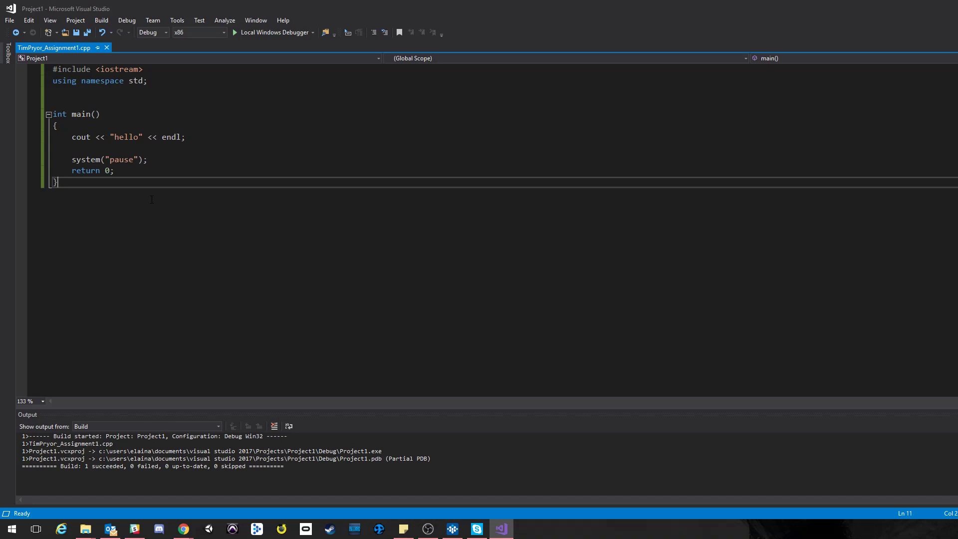
Step: Comment out and delete the system("pause") line from main
triple_click(109, 160)
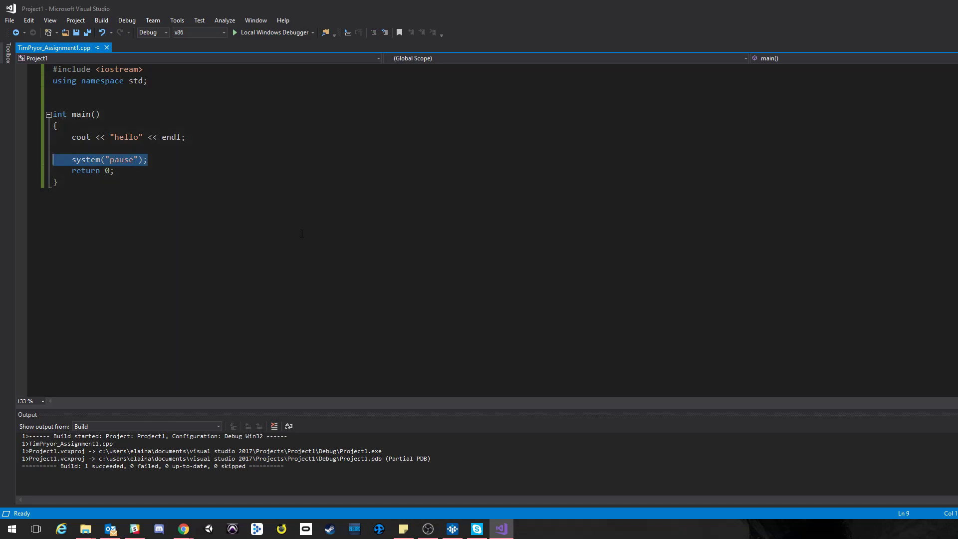
left_click(149, 159)
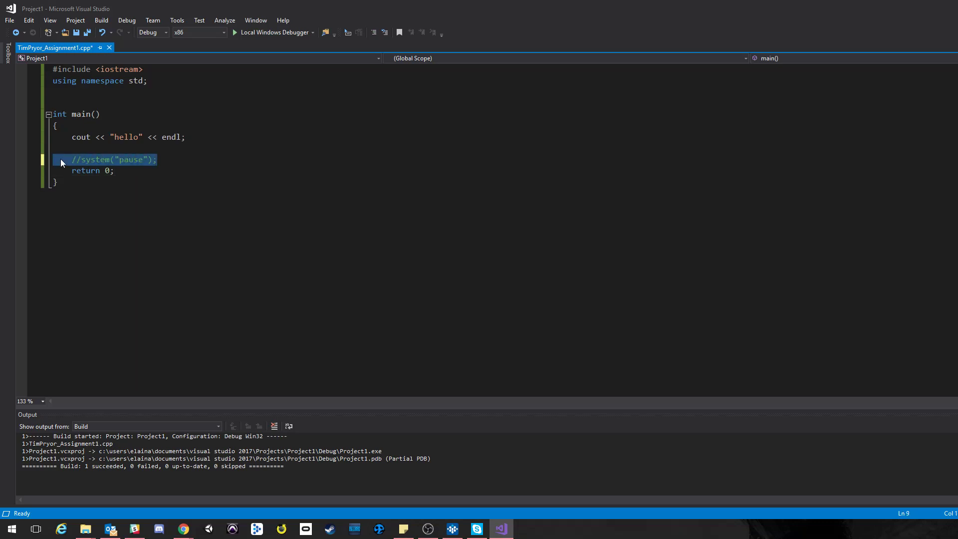
key("Delete")
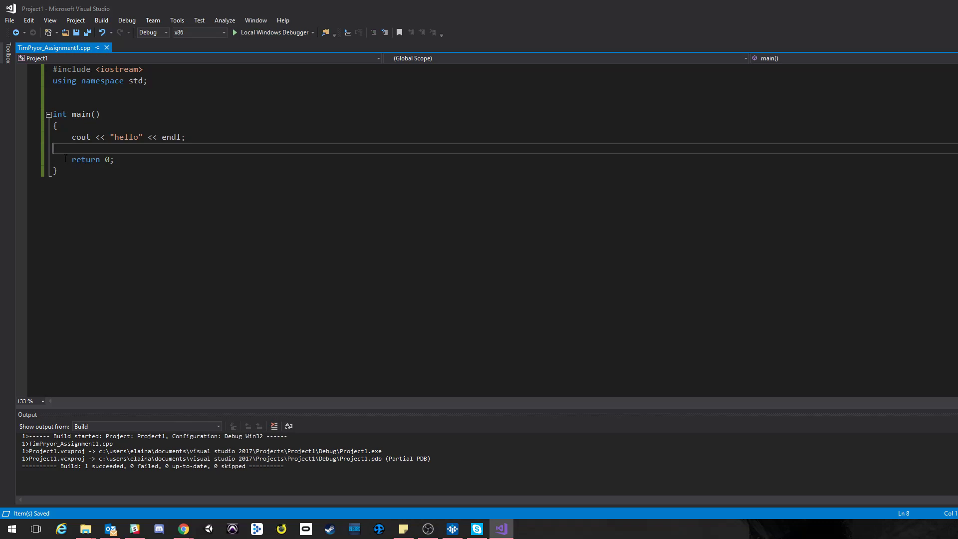
left_click(74, 20)
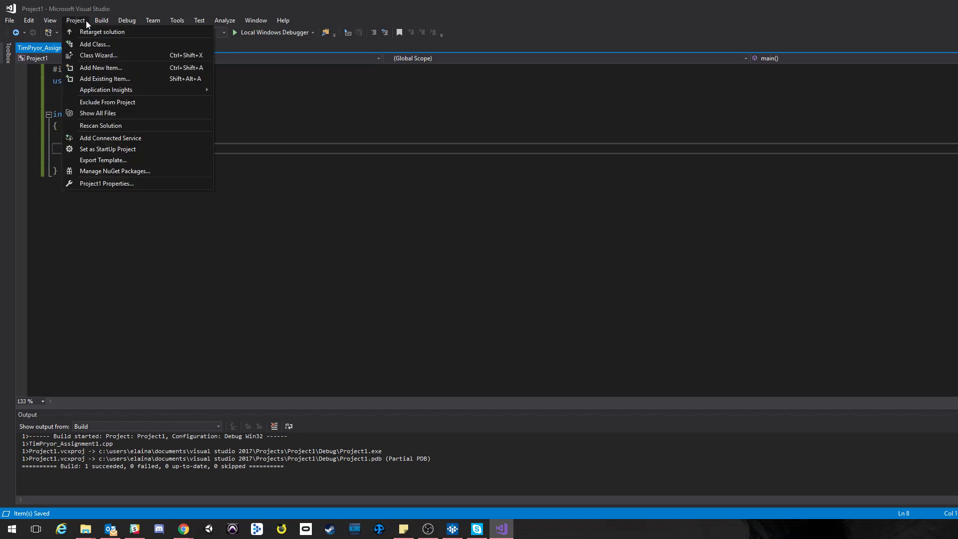
mouse_move(106, 183)
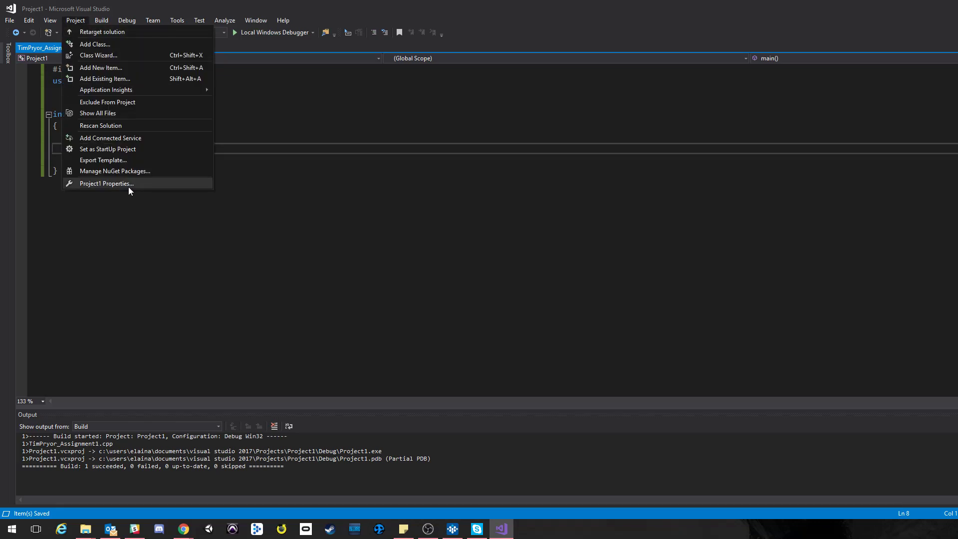
mouse_move(96, 187)
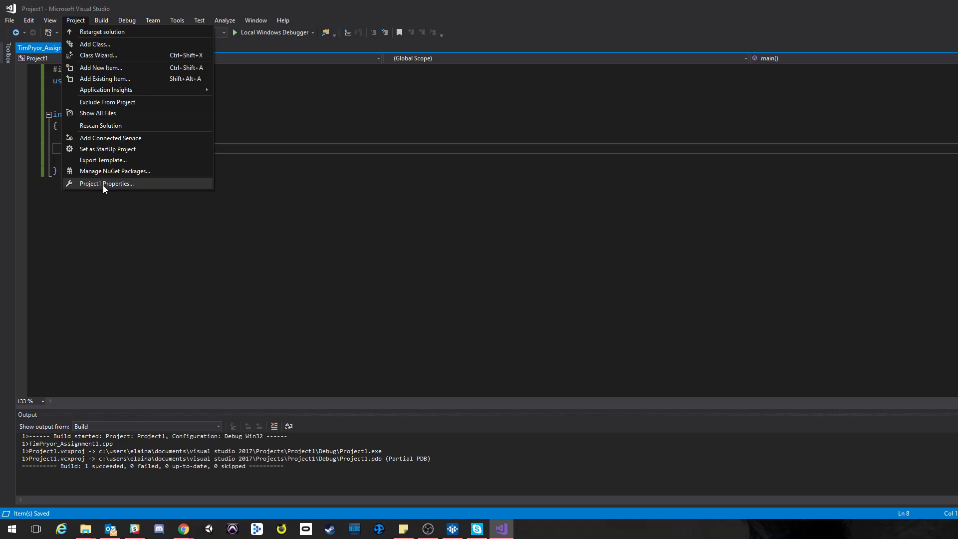
Step: Open Project1's properties at Configuration Properties > Linker > System
left_click(106, 183)
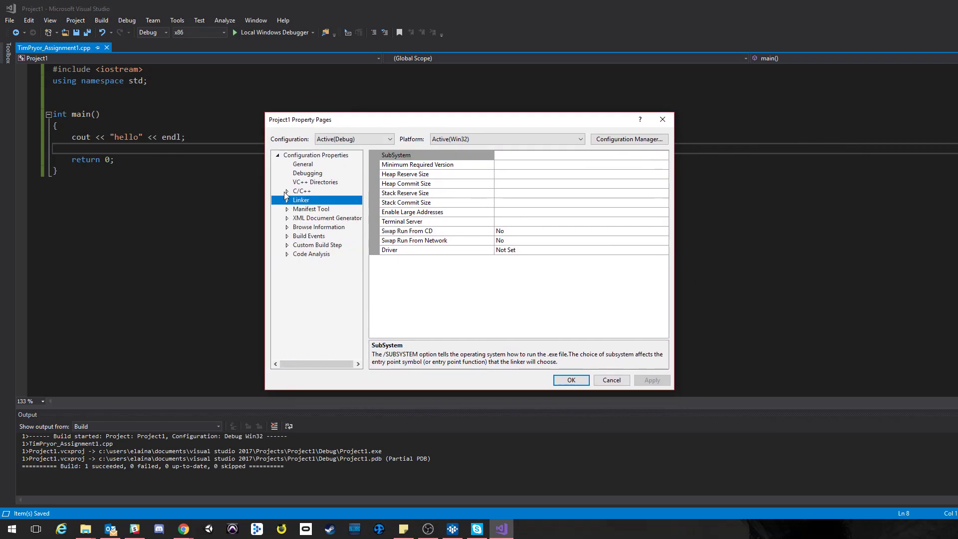
left_click(277, 155)
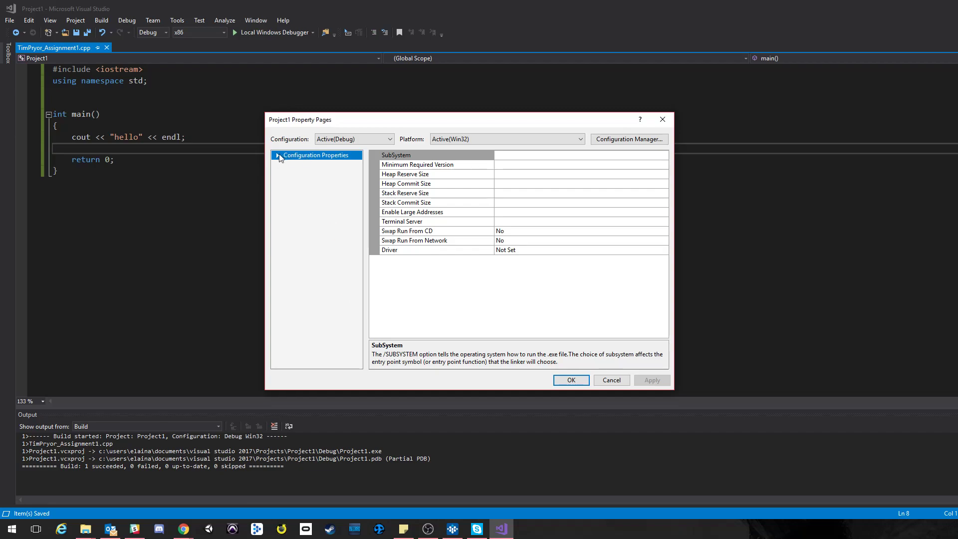
left_click(278, 155)
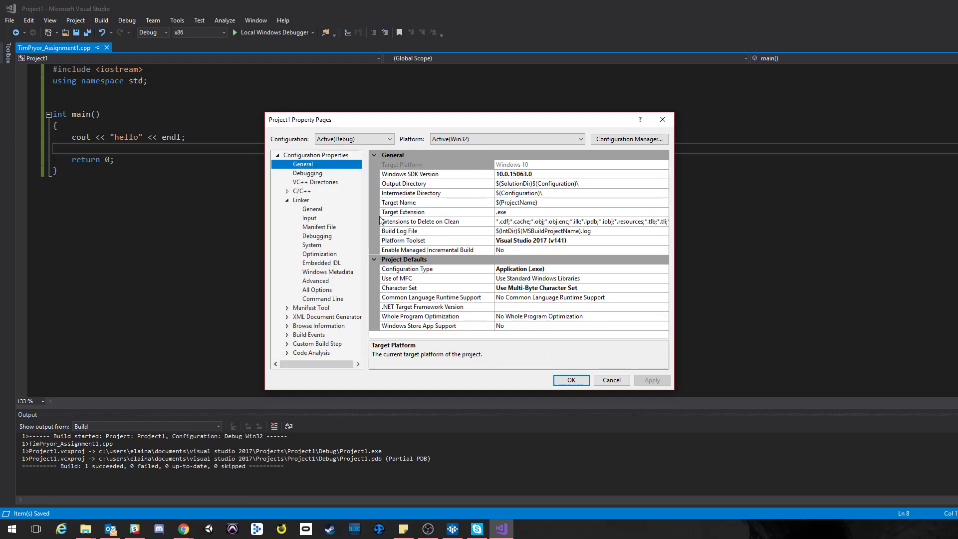
left_click(301, 200)
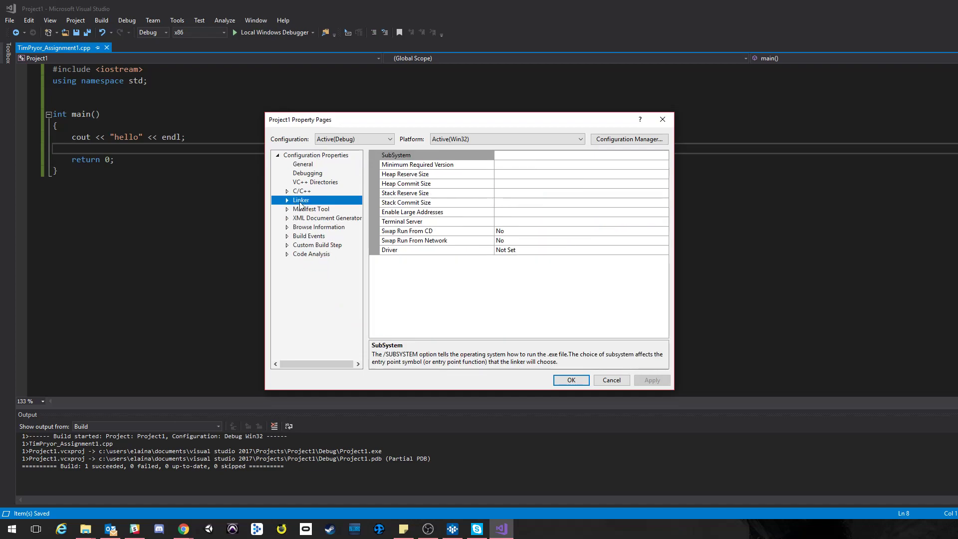
mouse_move(307, 204)
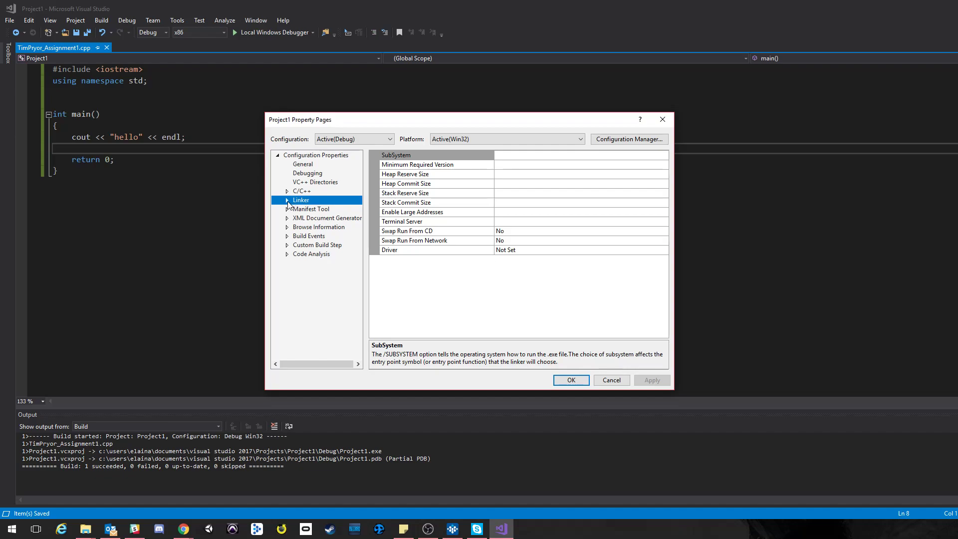
left_click(288, 199)
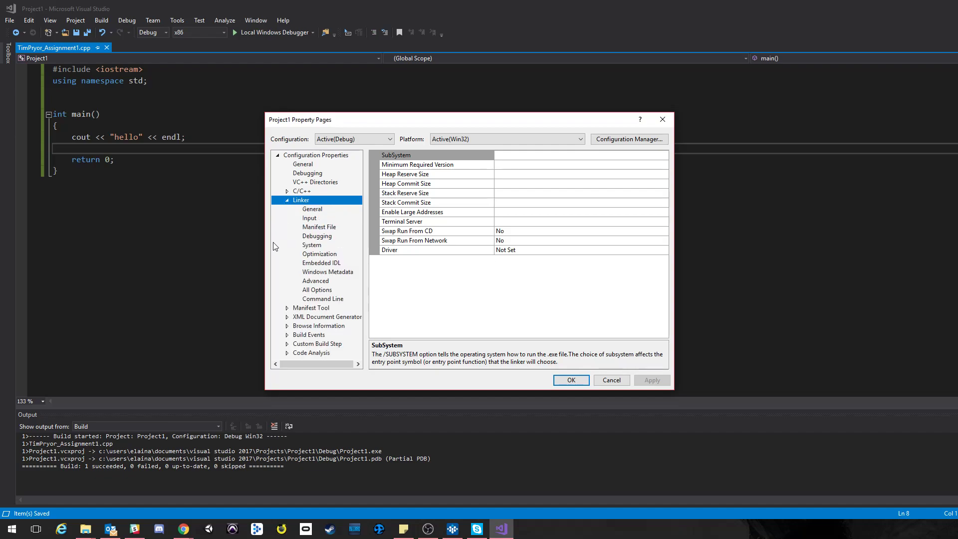
mouse_move(316, 250)
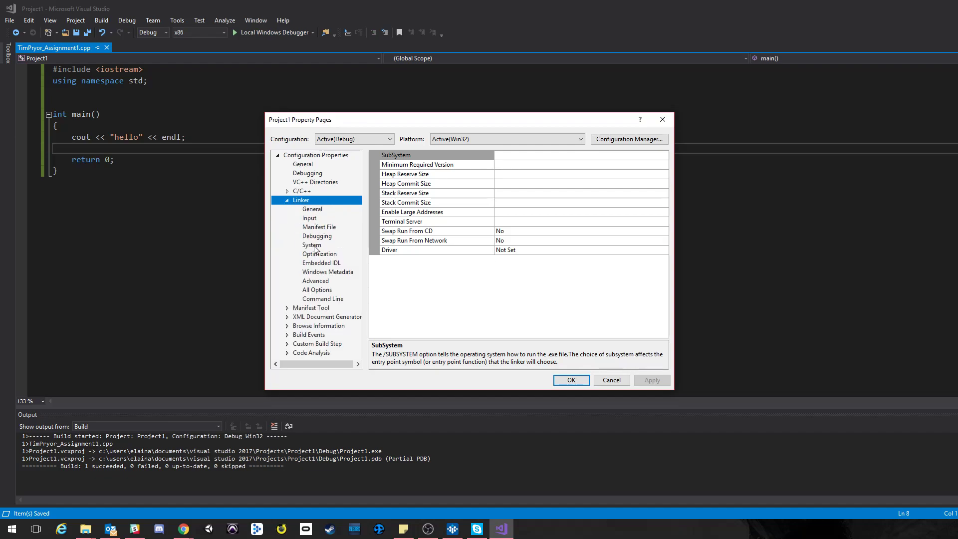
left_click(312, 245)
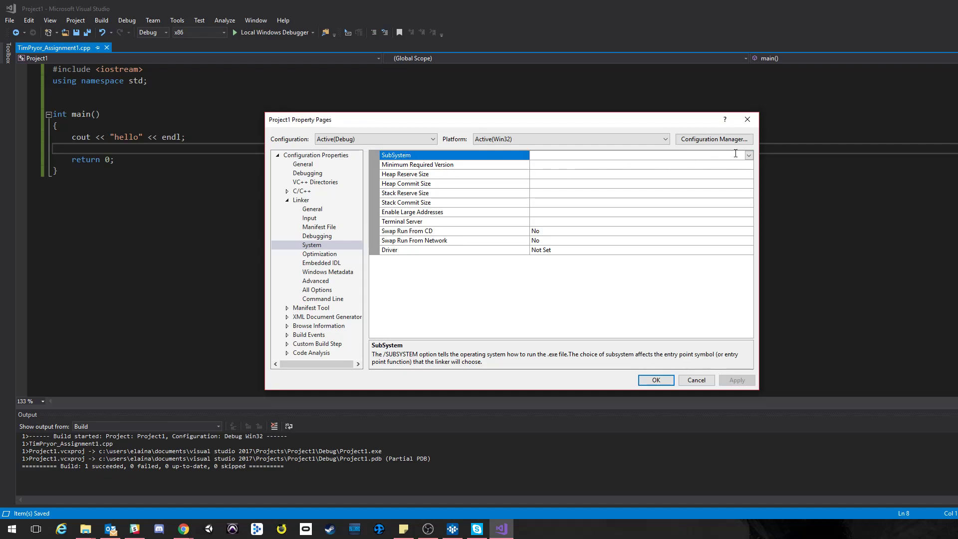
Step: Set the linker SubSystem to Console (/SUBSYSTEM:CONSOLE) and rebuild Project1
left_click(747, 155)
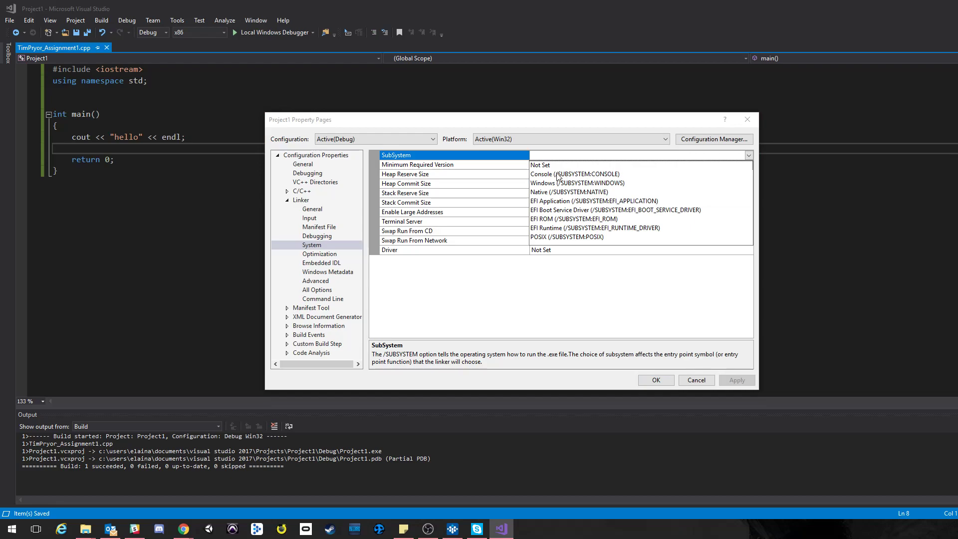
left_click(574, 174)
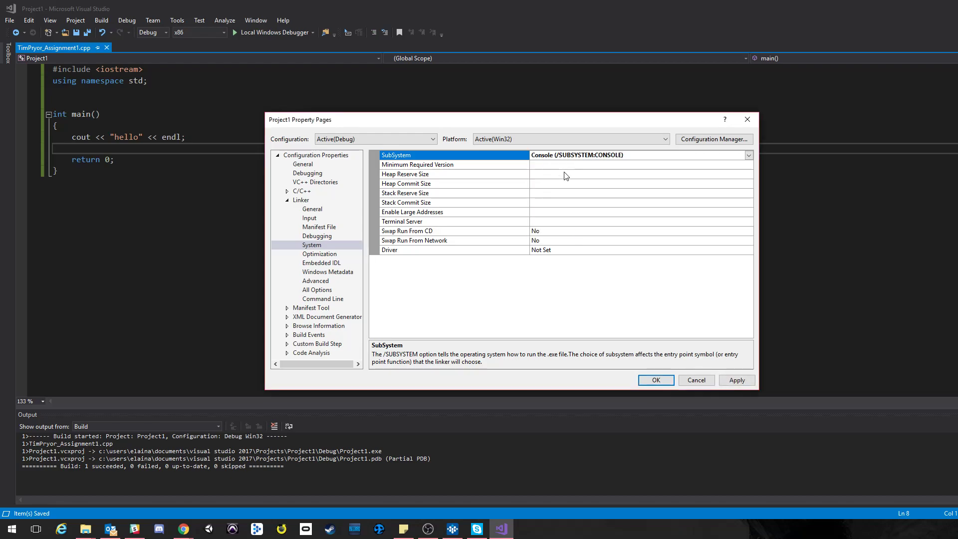
left_click(737, 379)
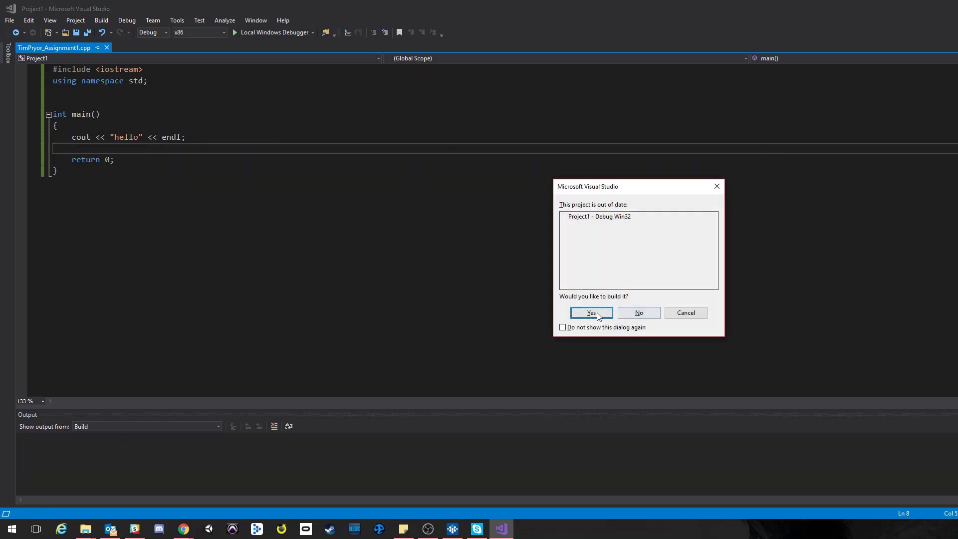
left_click(590, 312)
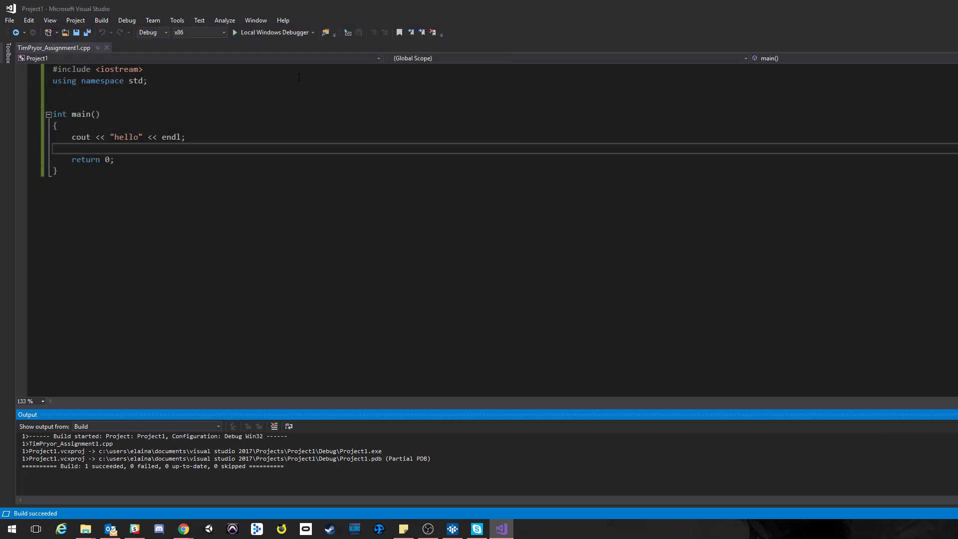
left_click(76, 20)
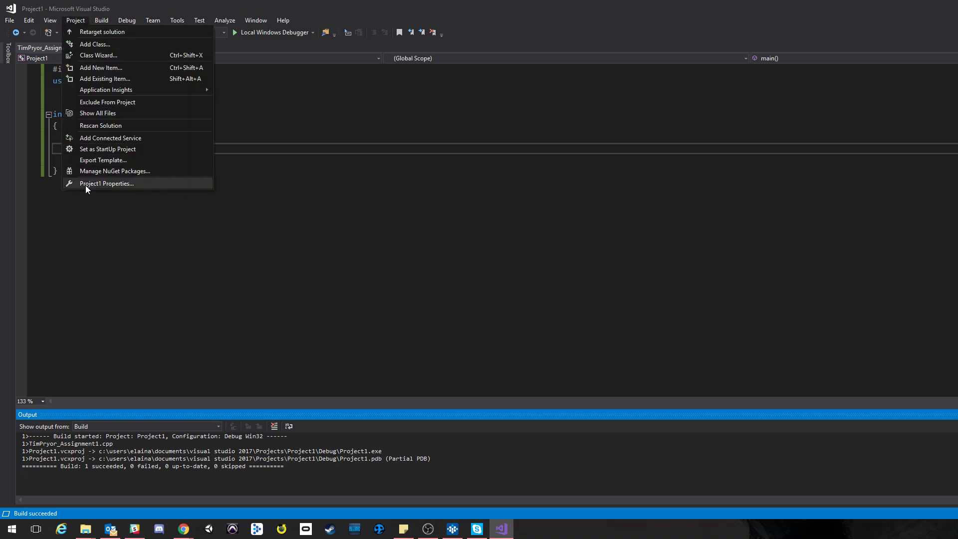
left_click(107, 183)
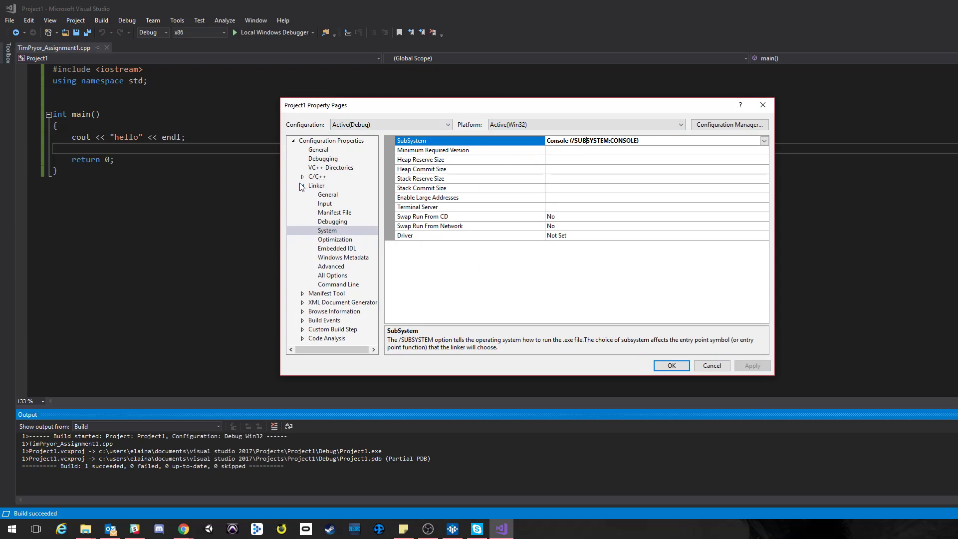
left_click(301, 187)
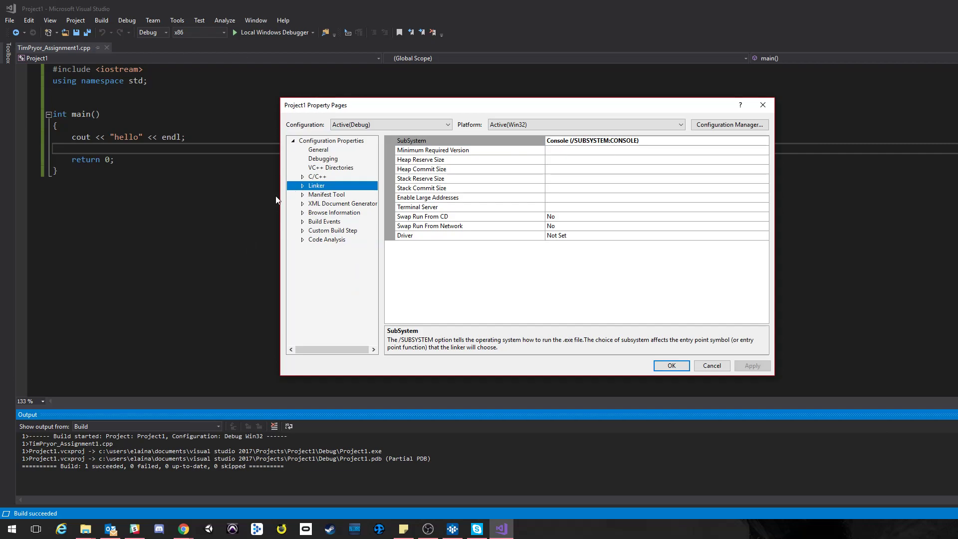
left_click(303, 185)
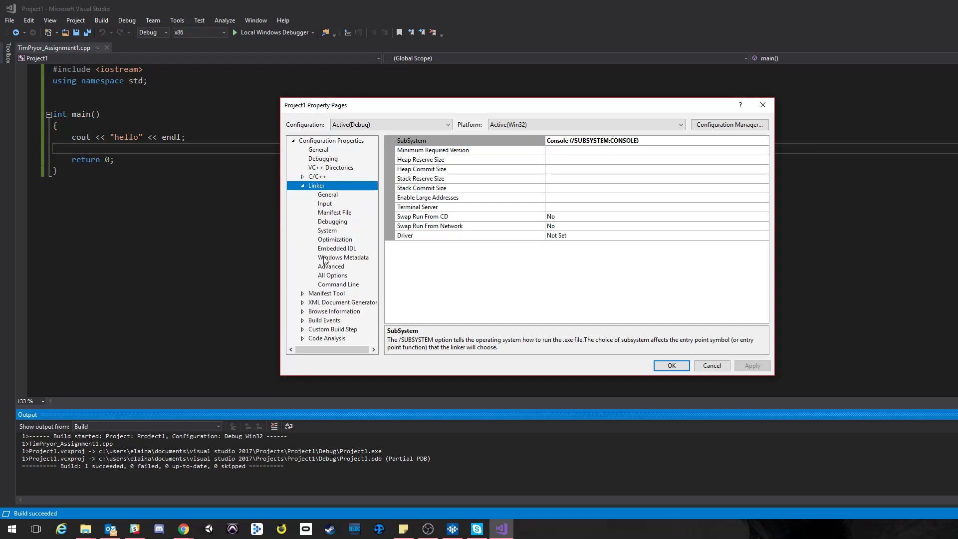
left_click(327, 231)
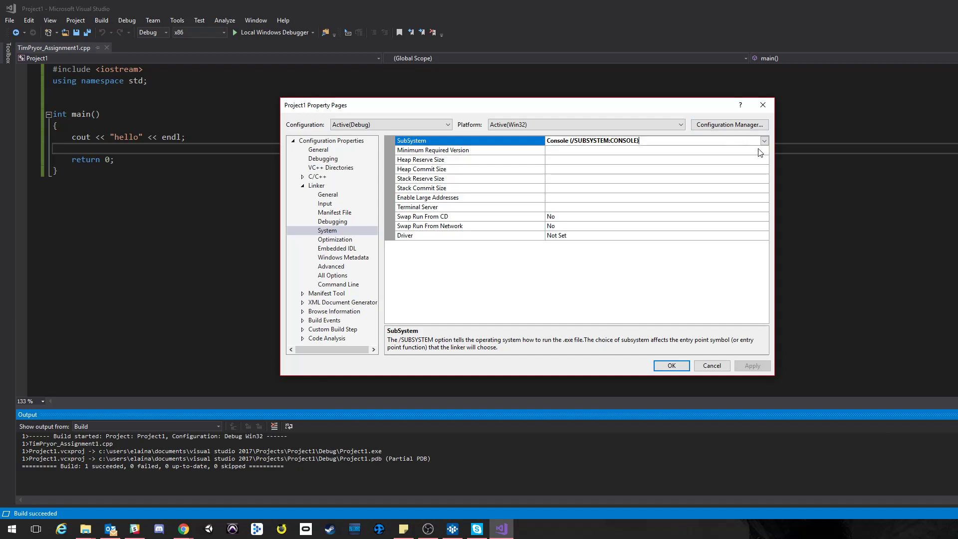
left_click(469, 159)
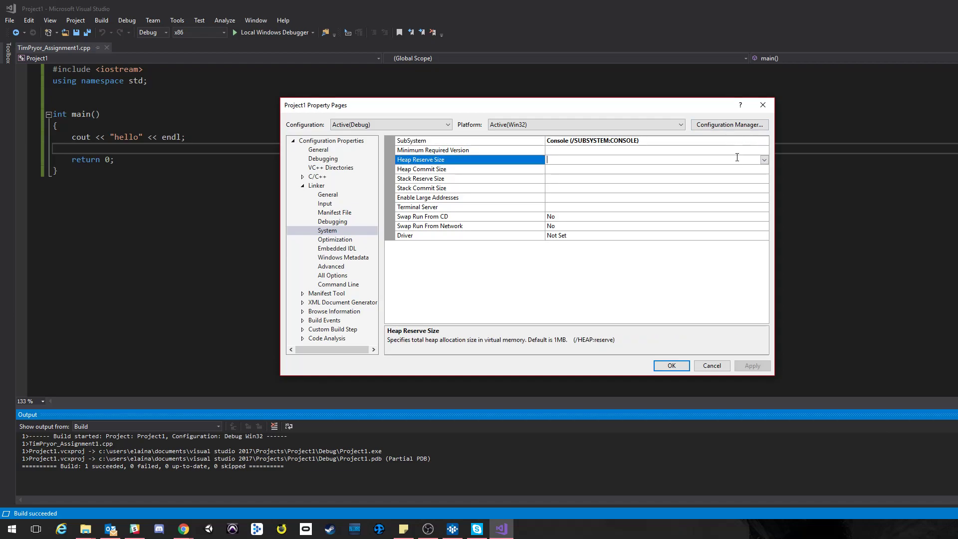
left_click(410, 141)
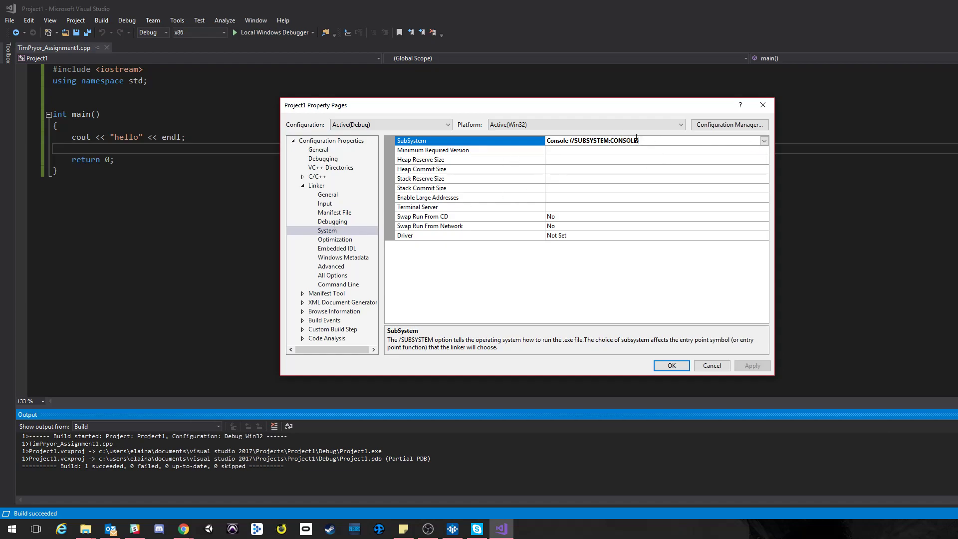
left_click(762, 140)
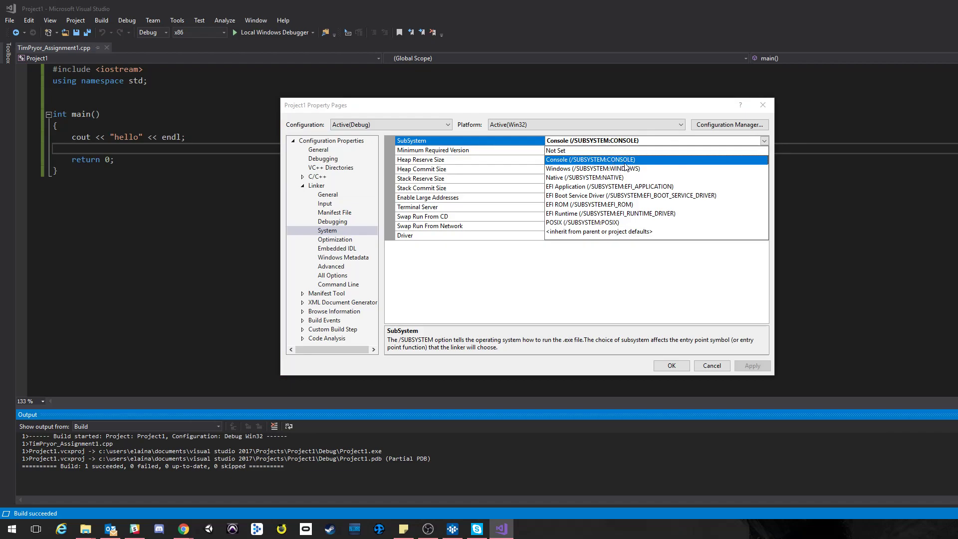
mouse_move(343, 116)
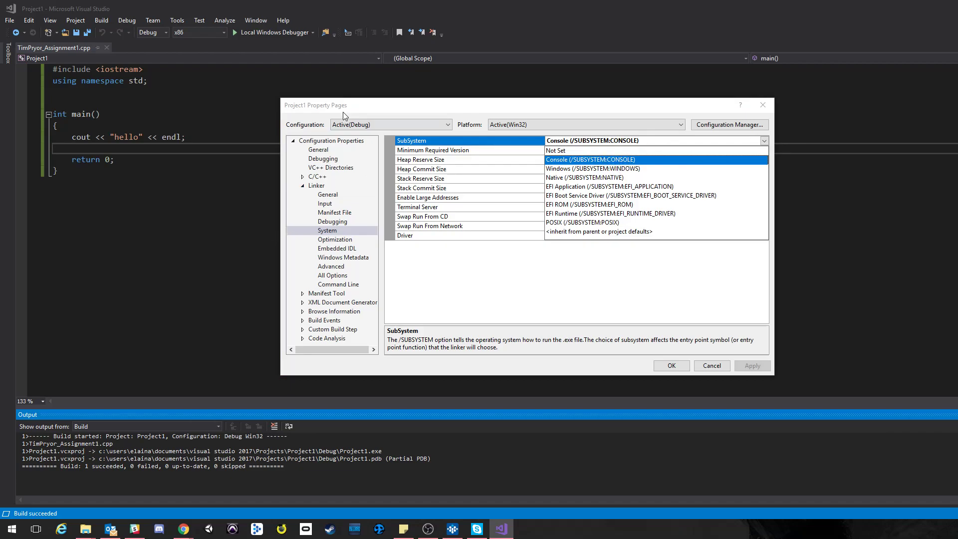
left_click(590, 158)
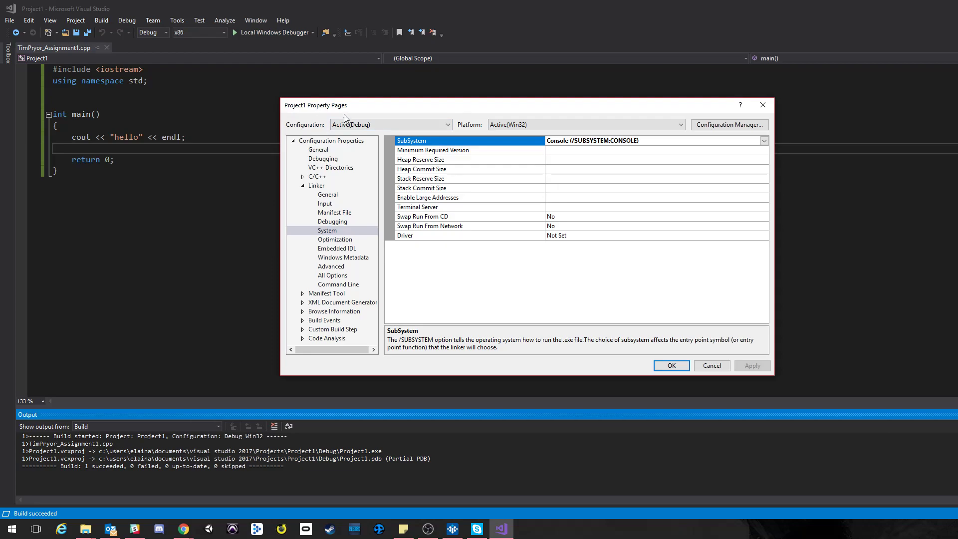
mouse_move(320, 109)
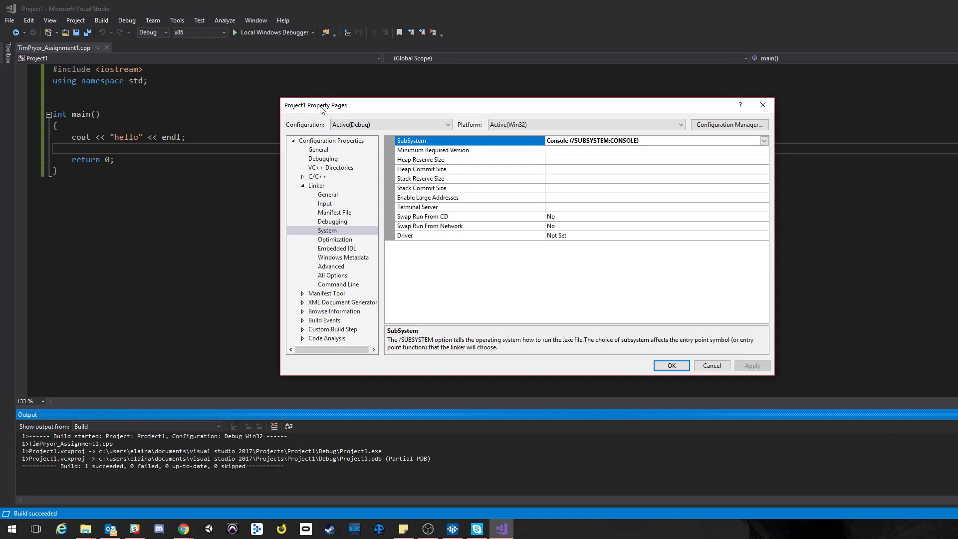
mouse_move(399, 199)
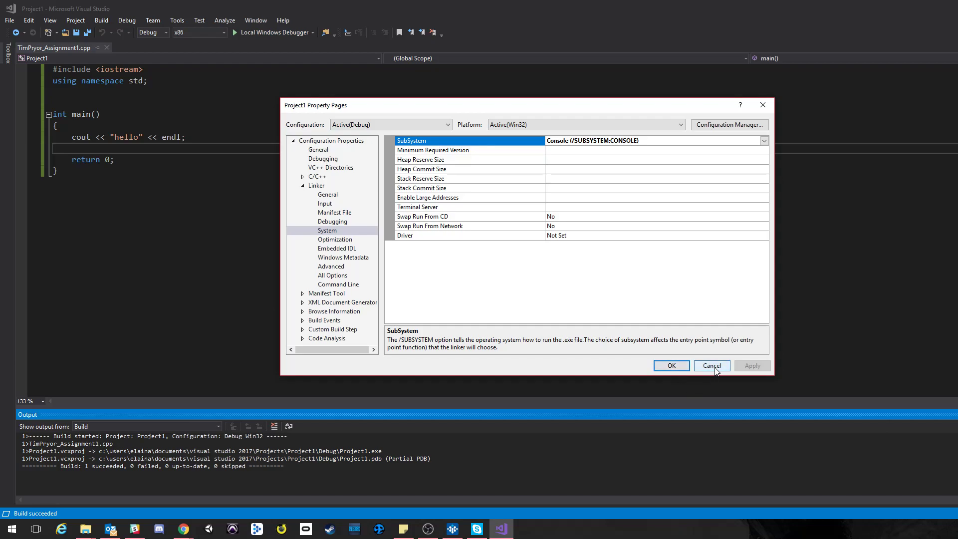
left_click(711, 365)
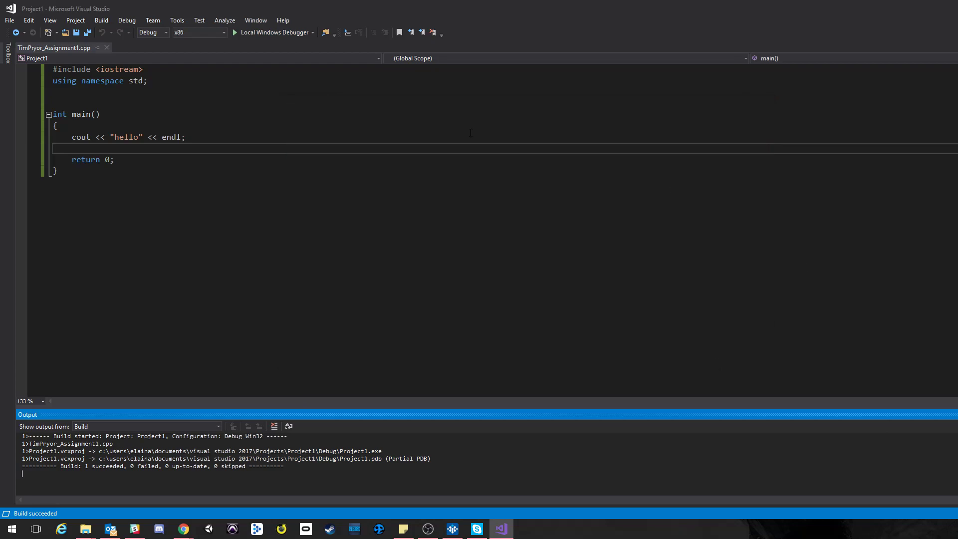
mouse_move(340, 123)
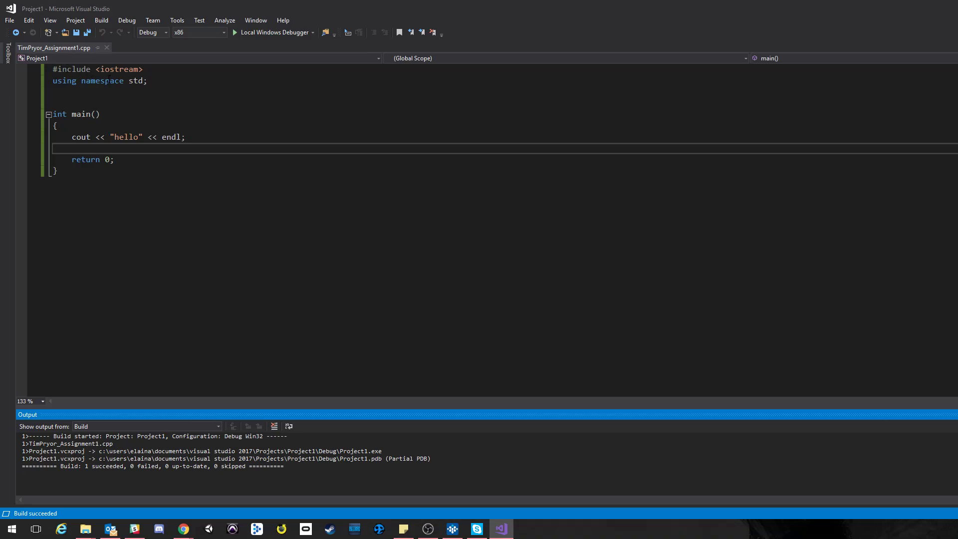
mouse_move(76, 32)
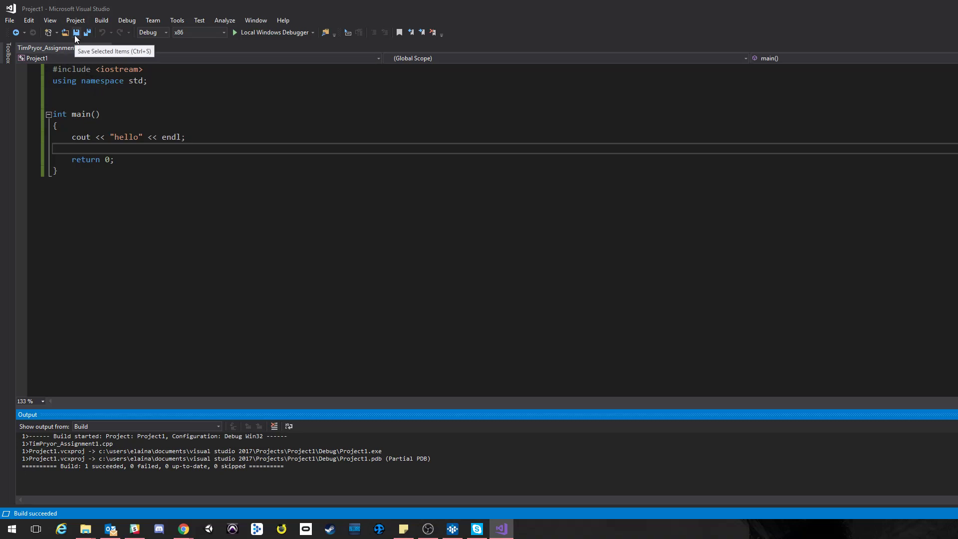